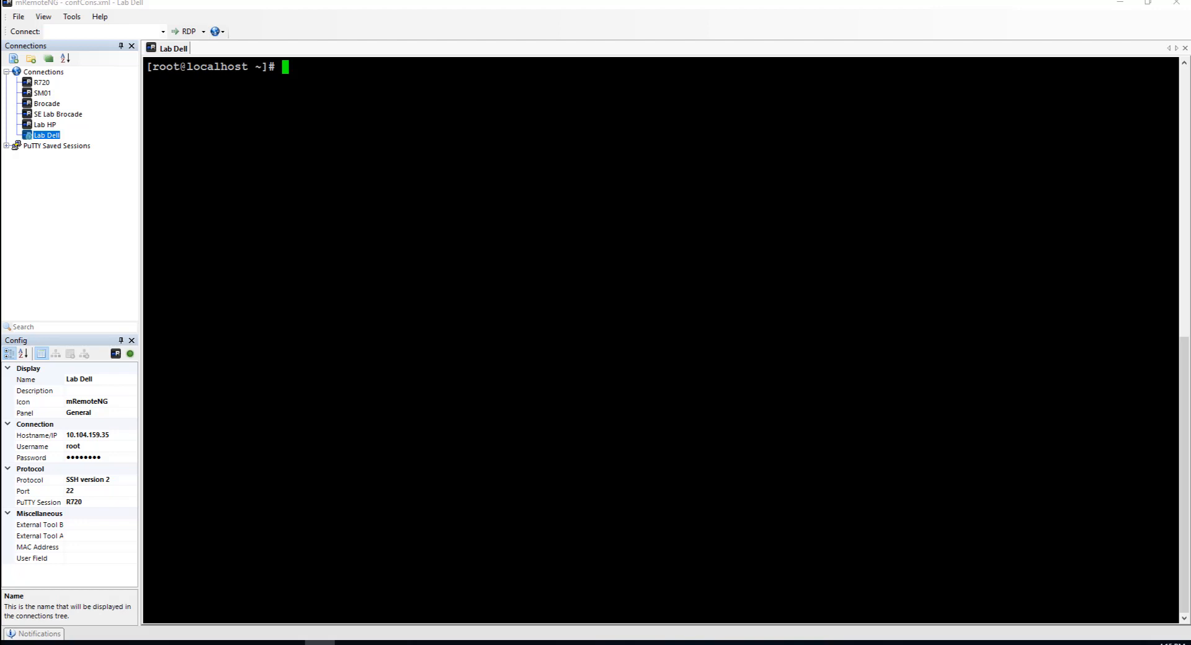
Step: Run 'ip addr sh' then 'lspci | grep QL' to list interfaces and QLogic PCI devices
type("ip addr sh")
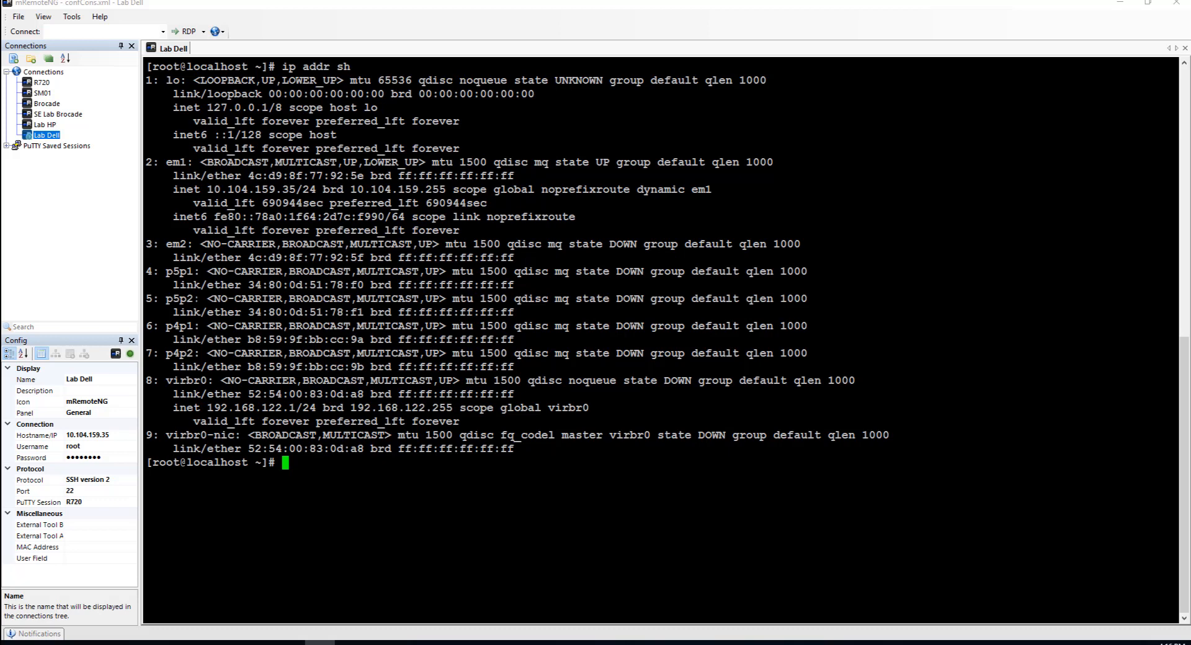
type("lspci")
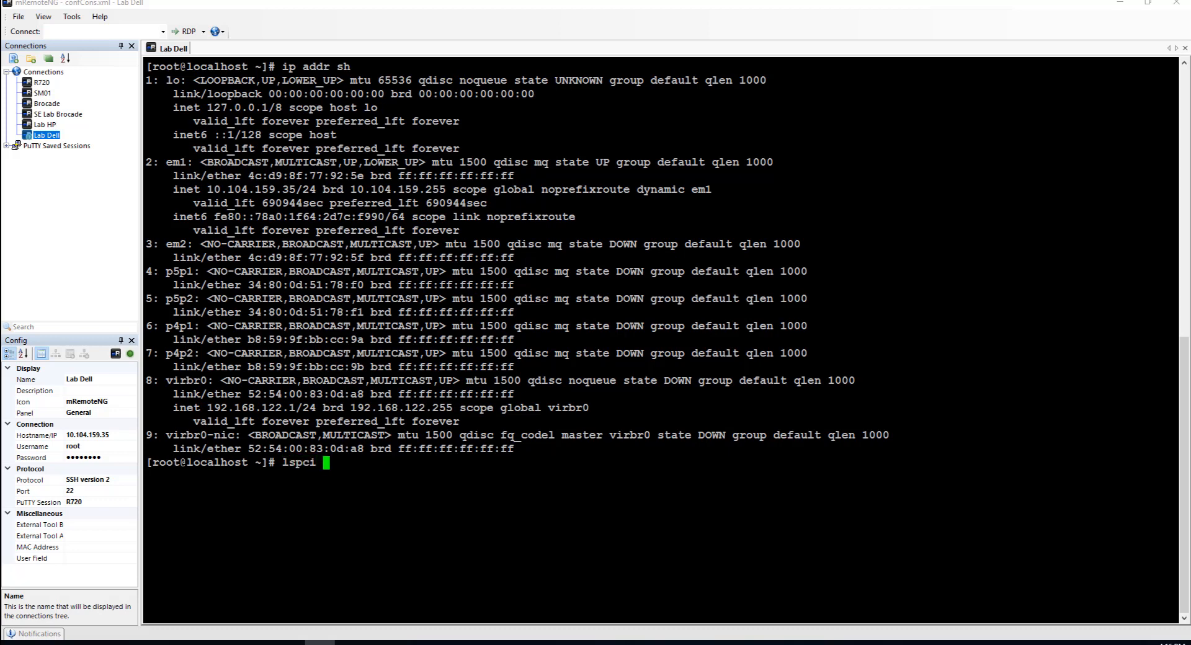
type("|grep QL")
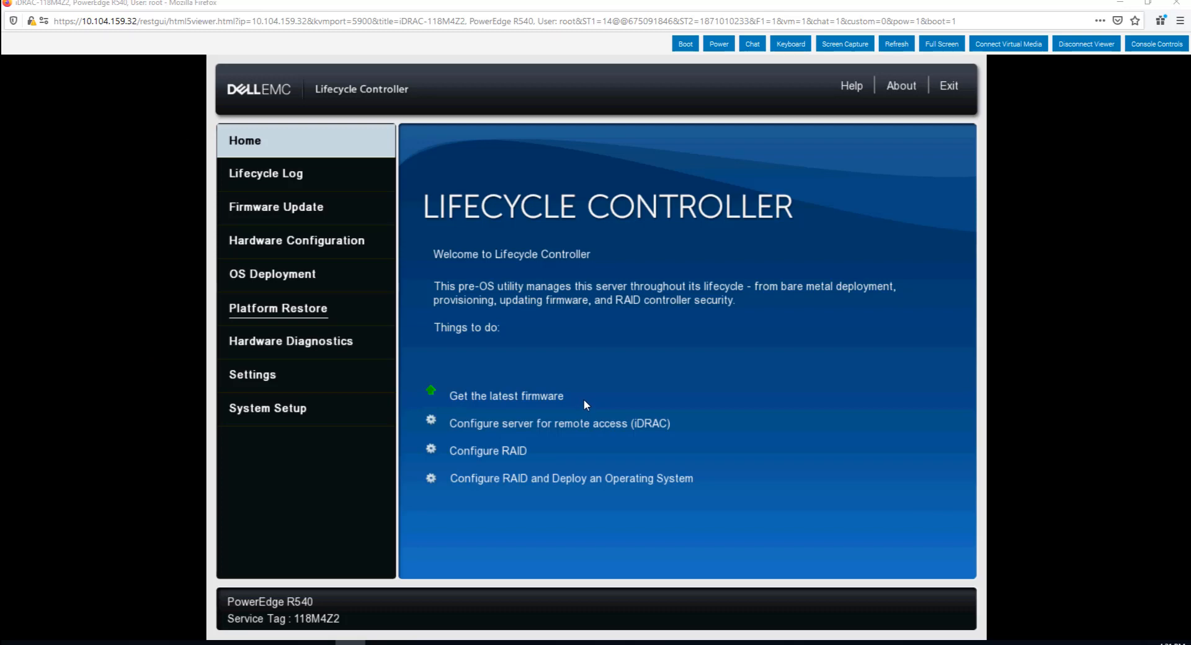
mouse_move(573, 366)
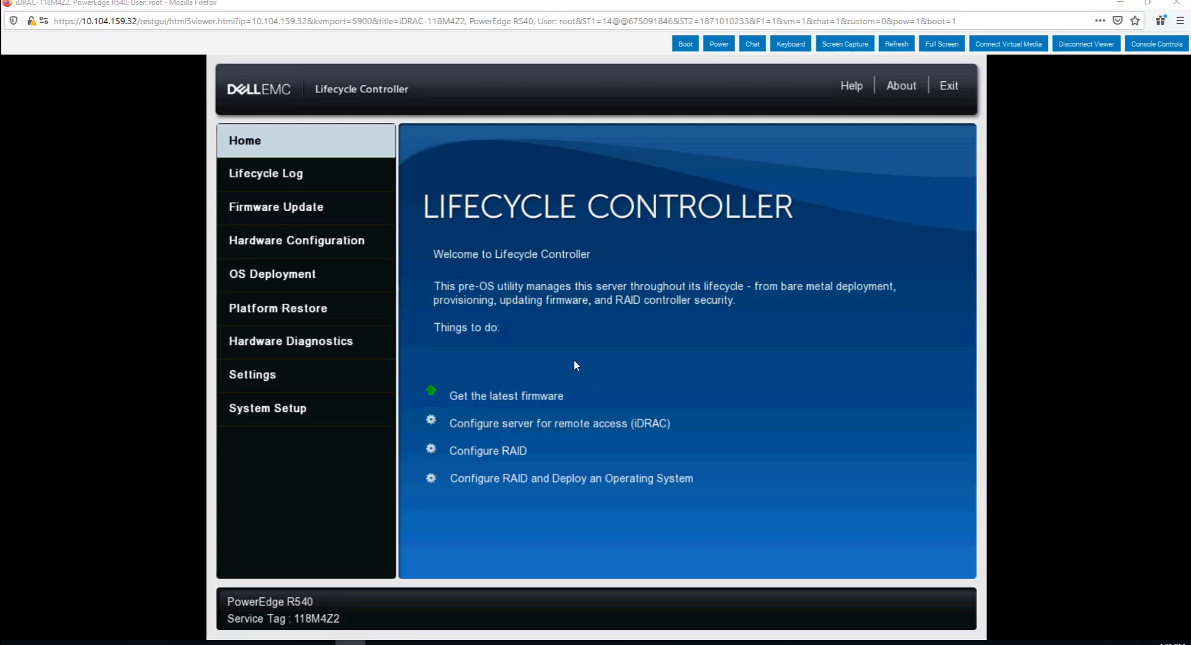
mouse_move(361, 386)
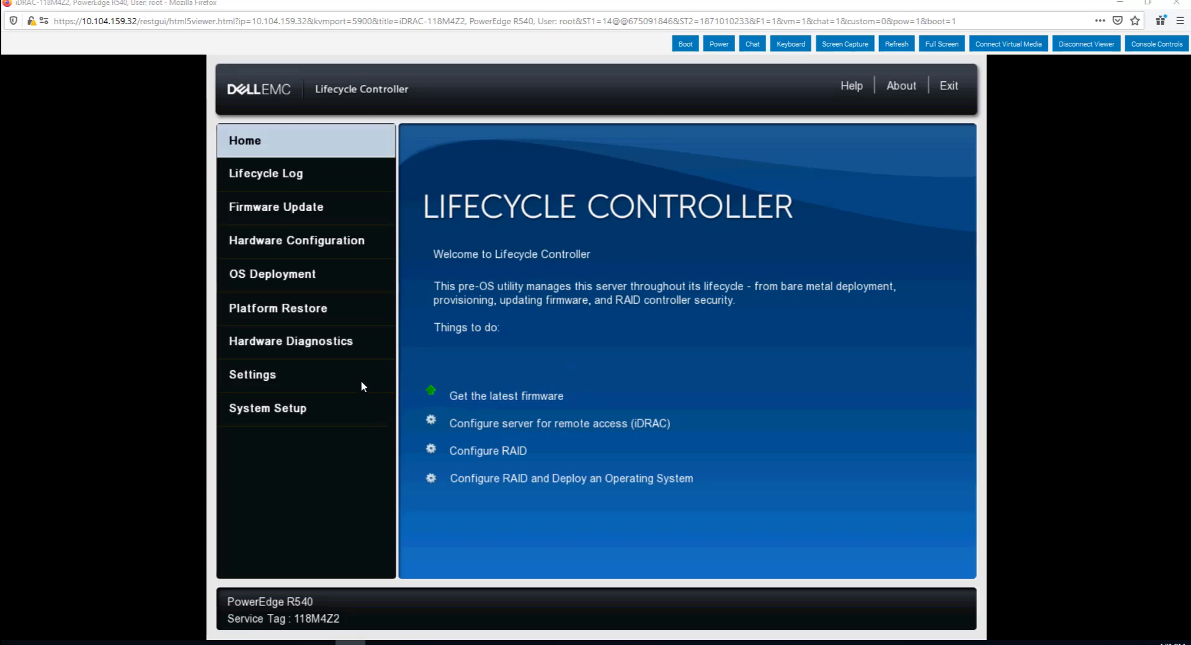
mouse_move(265, 415)
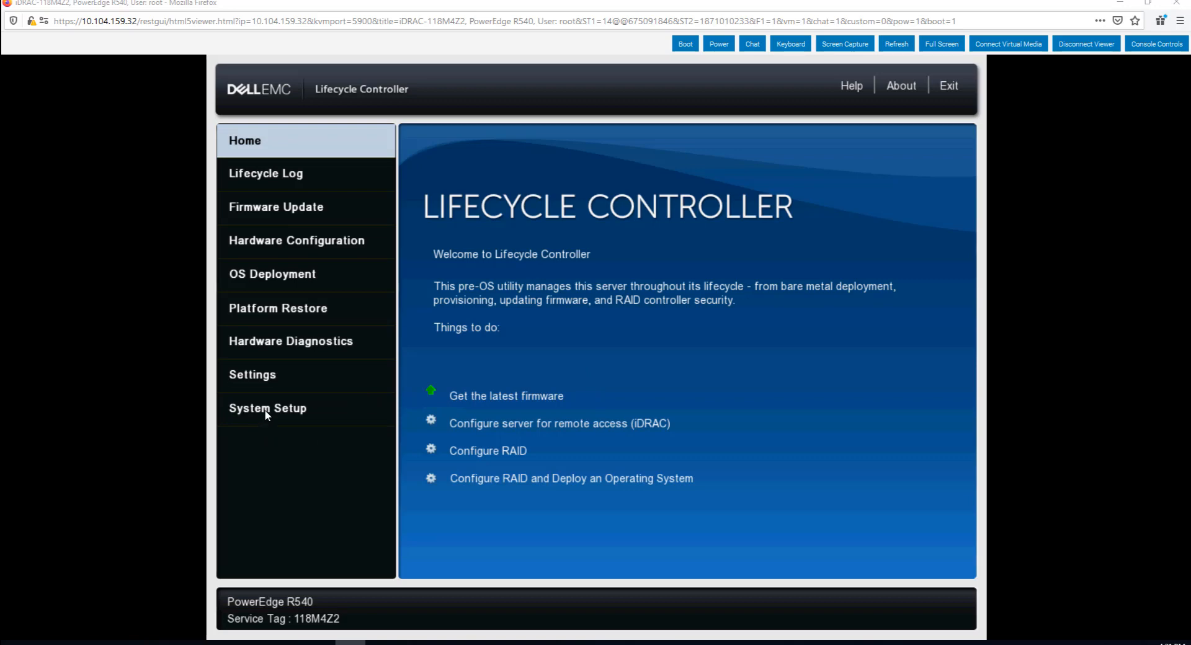
Step: Enter System Setup via Advanced Hardware Configuration in Lifecycle Controller
left_click(268, 408)
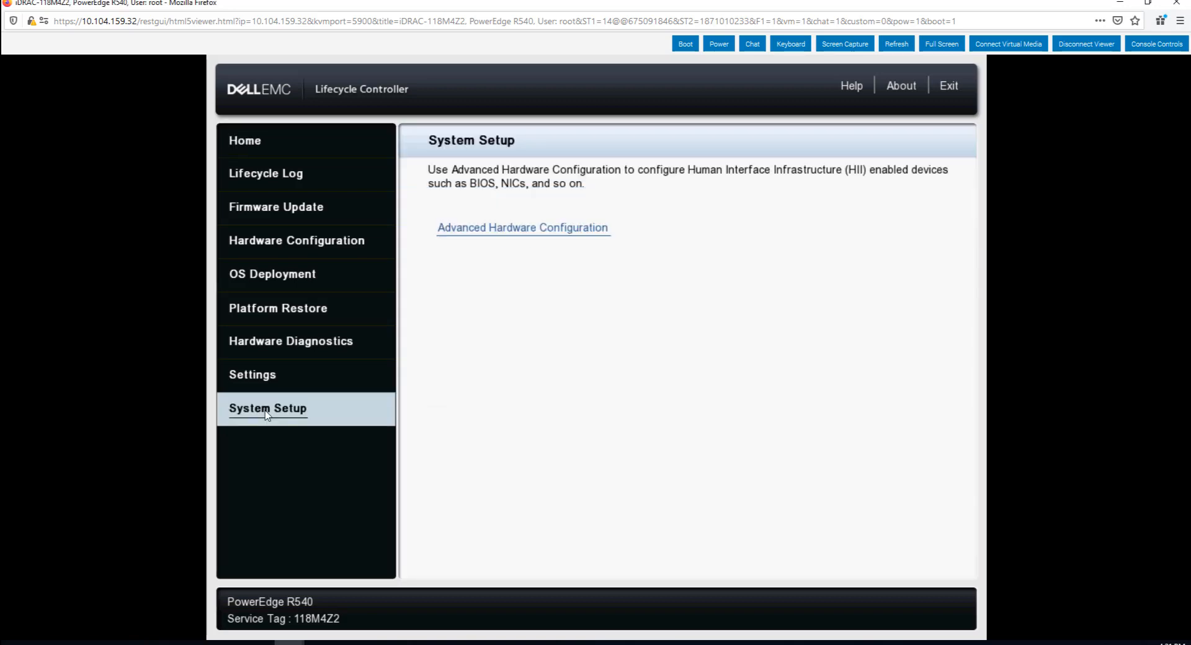
mouse_move(520, 239)
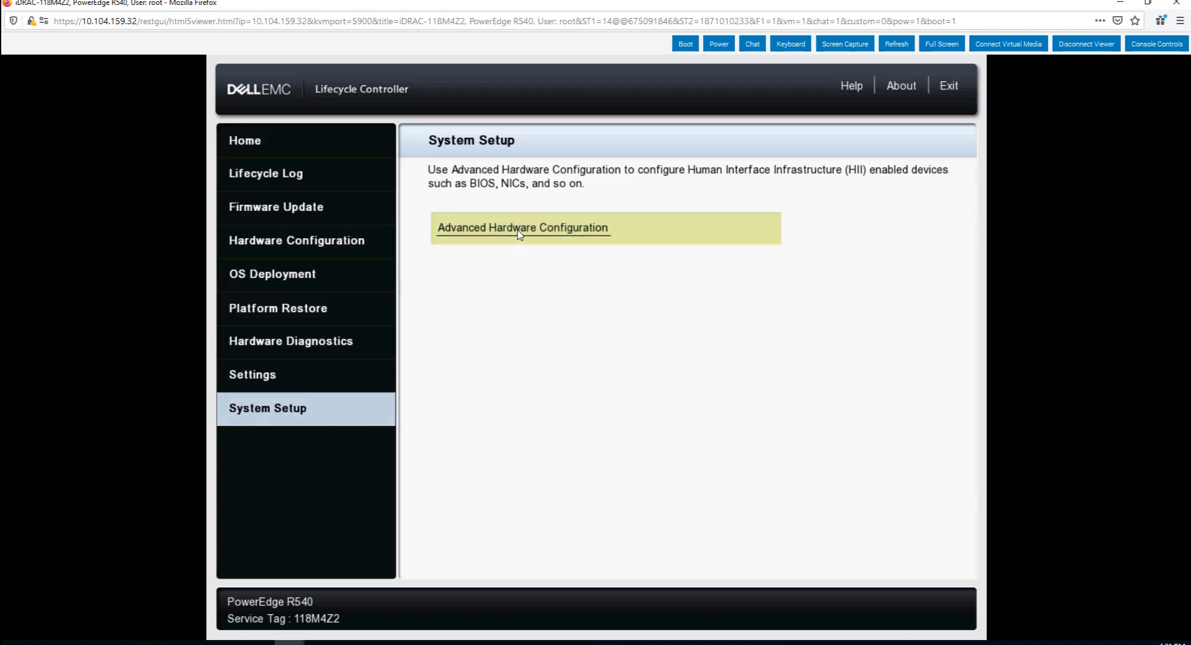
left_click(523, 227)
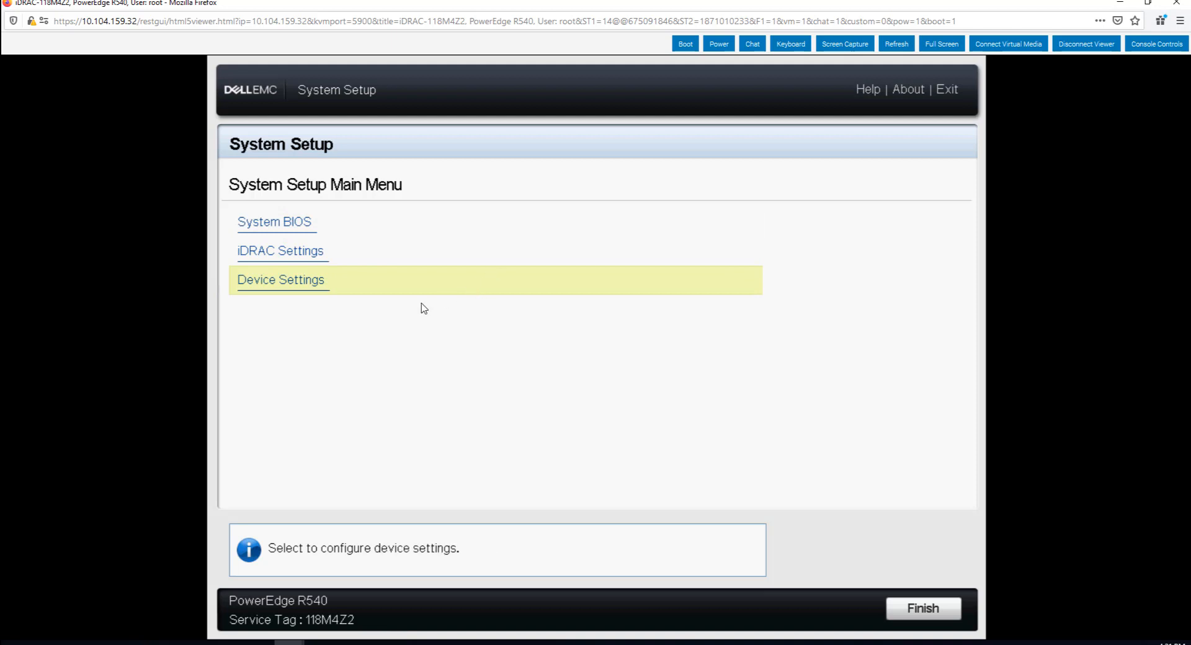
mouse_move(314, 288)
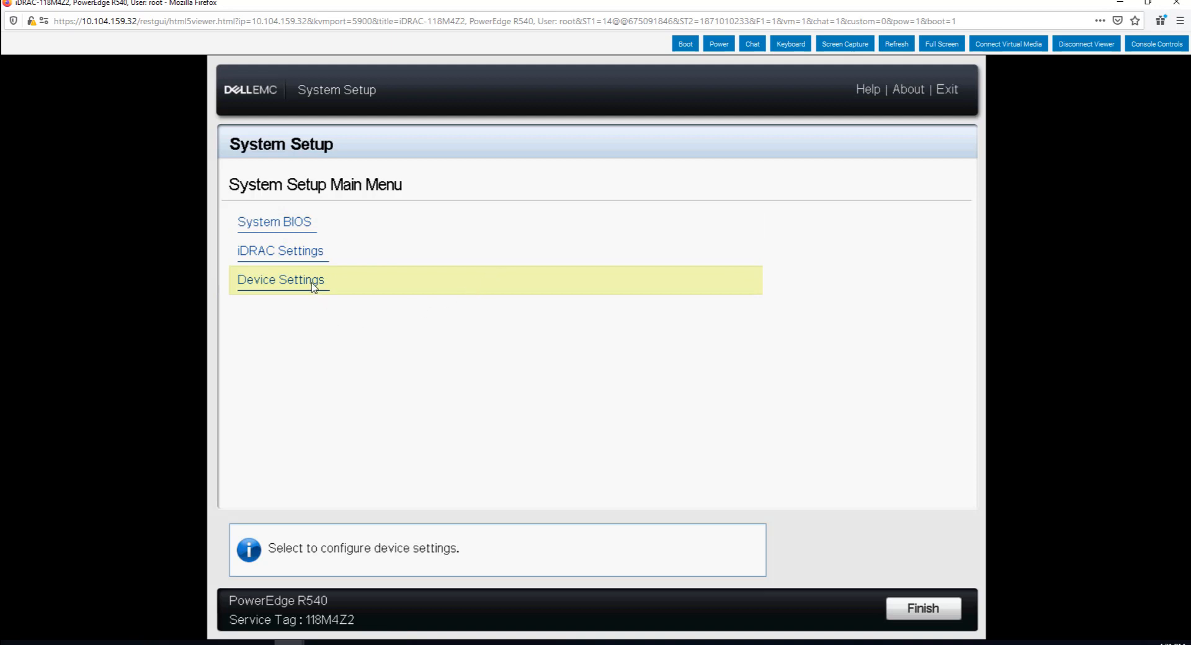
Step: Show the Device Settings list with both slot 5 QLogic adapter ports
left_click(281, 279)
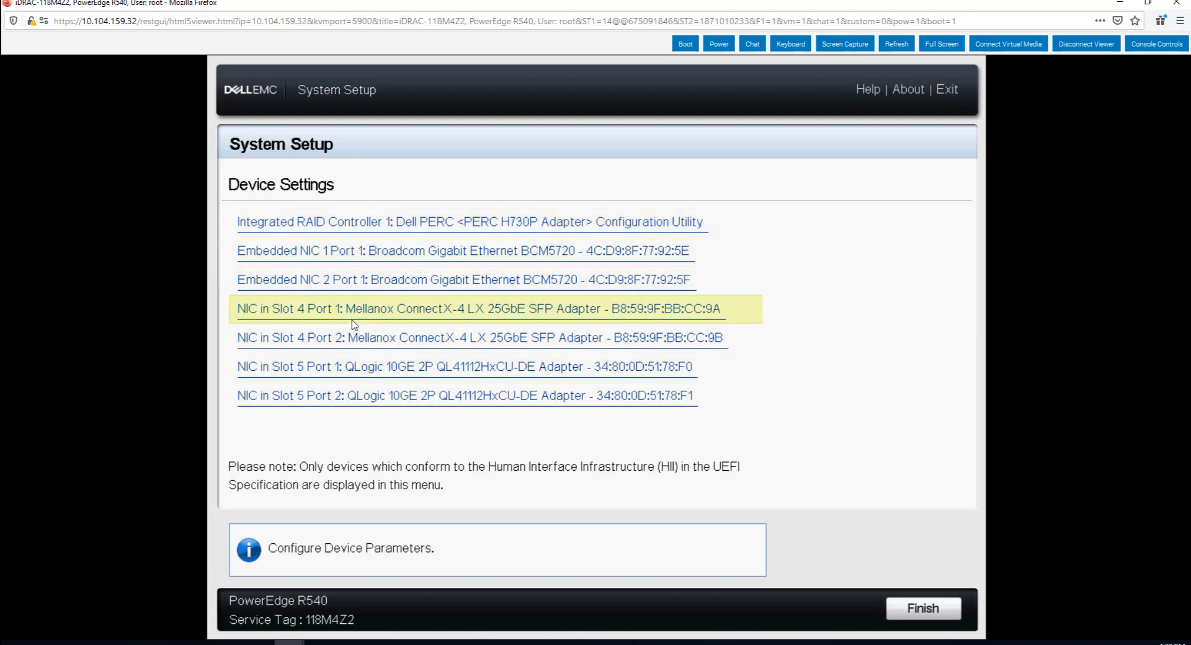
mouse_move(373, 373)
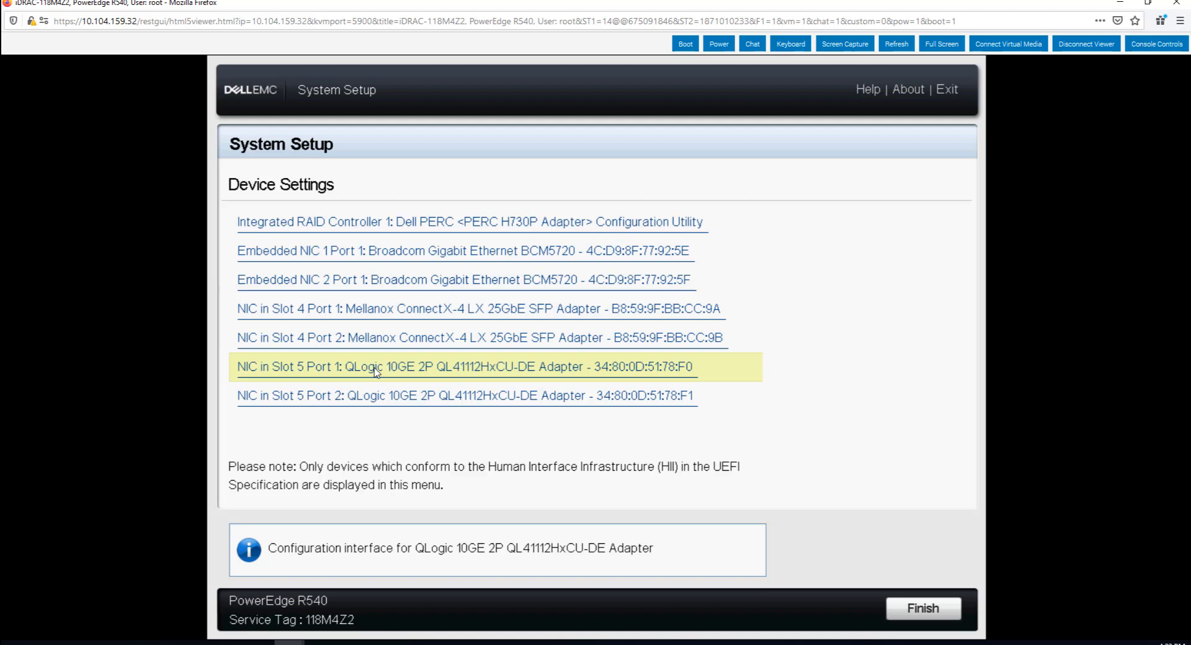
mouse_move(374, 373)
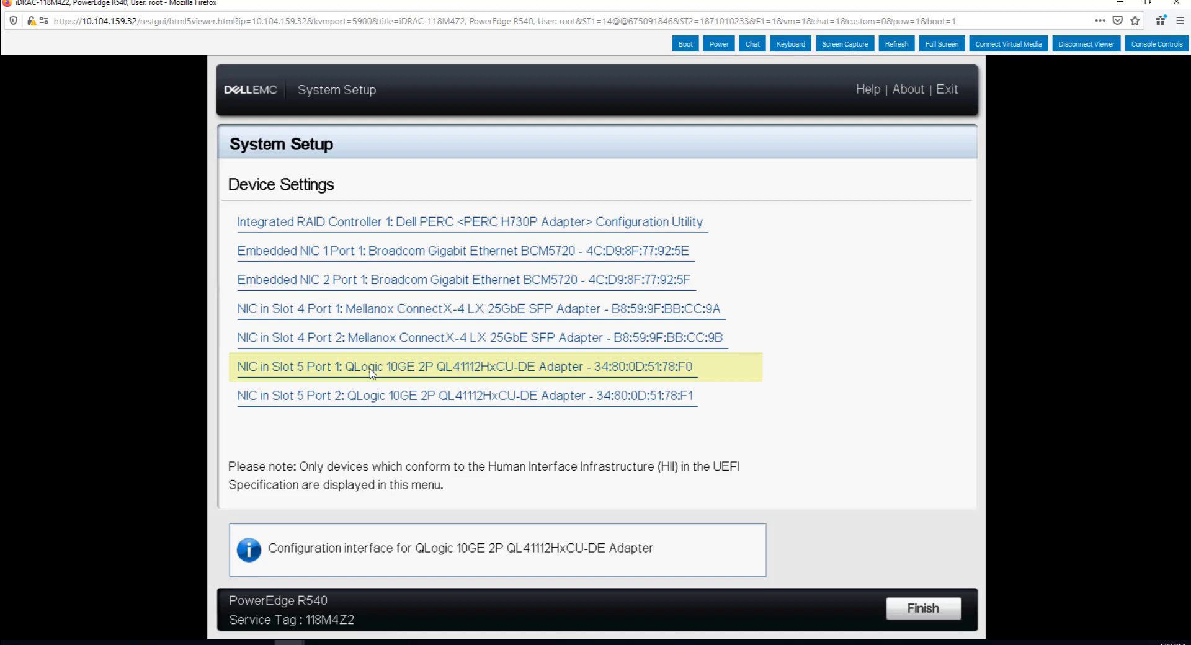
mouse_move(353, 401)
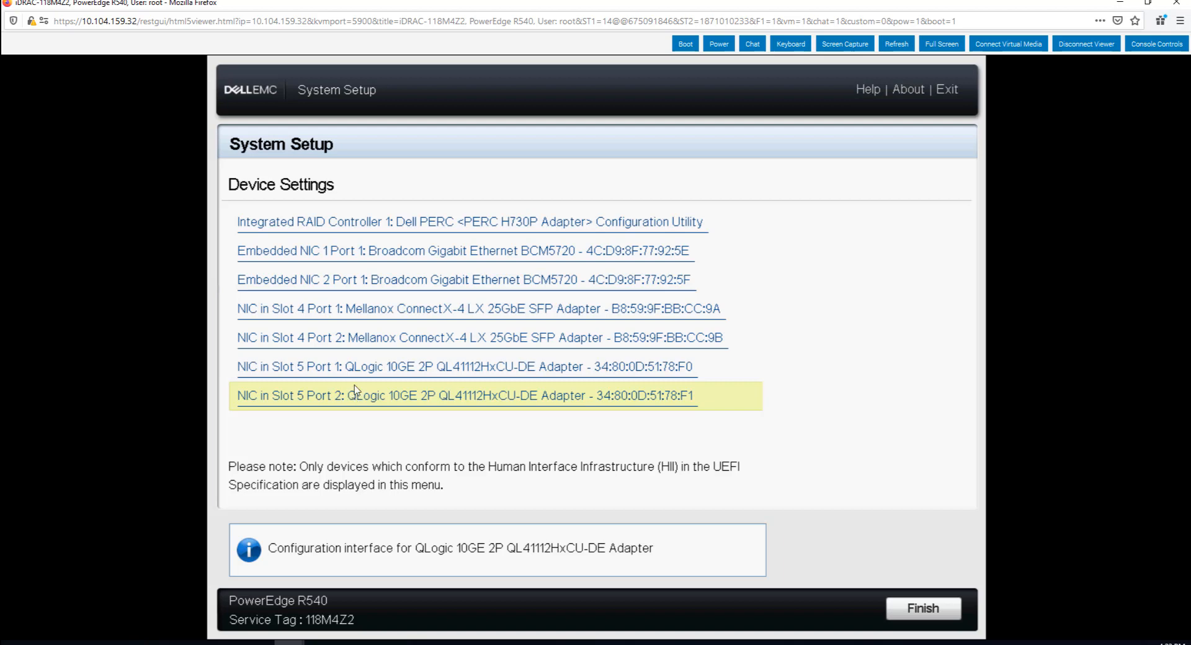
mouse_move(357, 366)
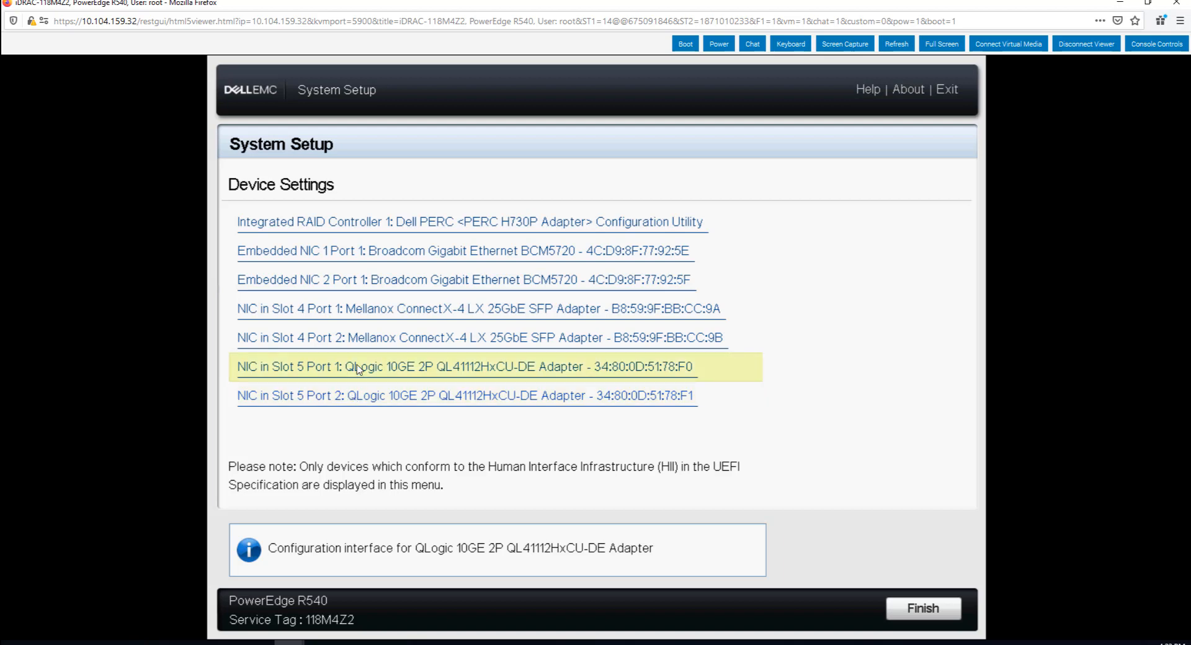
Step: Select 'NIC in Slot 5 Port 1: QLogic 10GE 2P QL41112HxCU-DE Adapter' for configuration
left_click(464, 366)
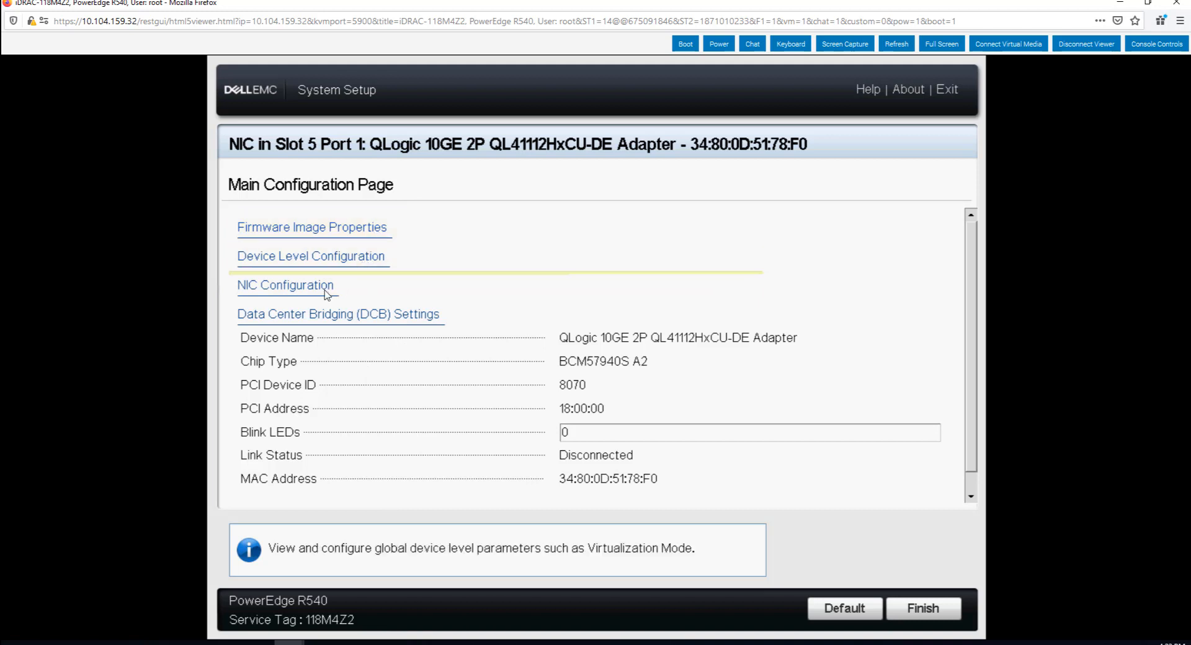
mouse_move(339, 314)
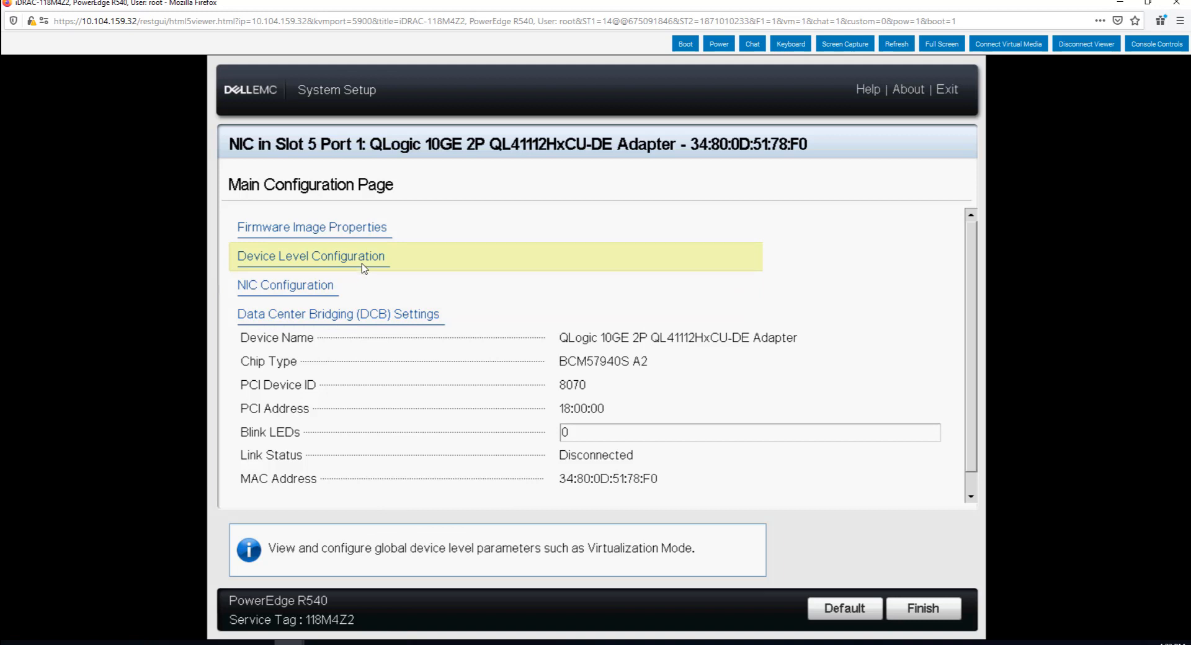
mouse_move(375, 309)
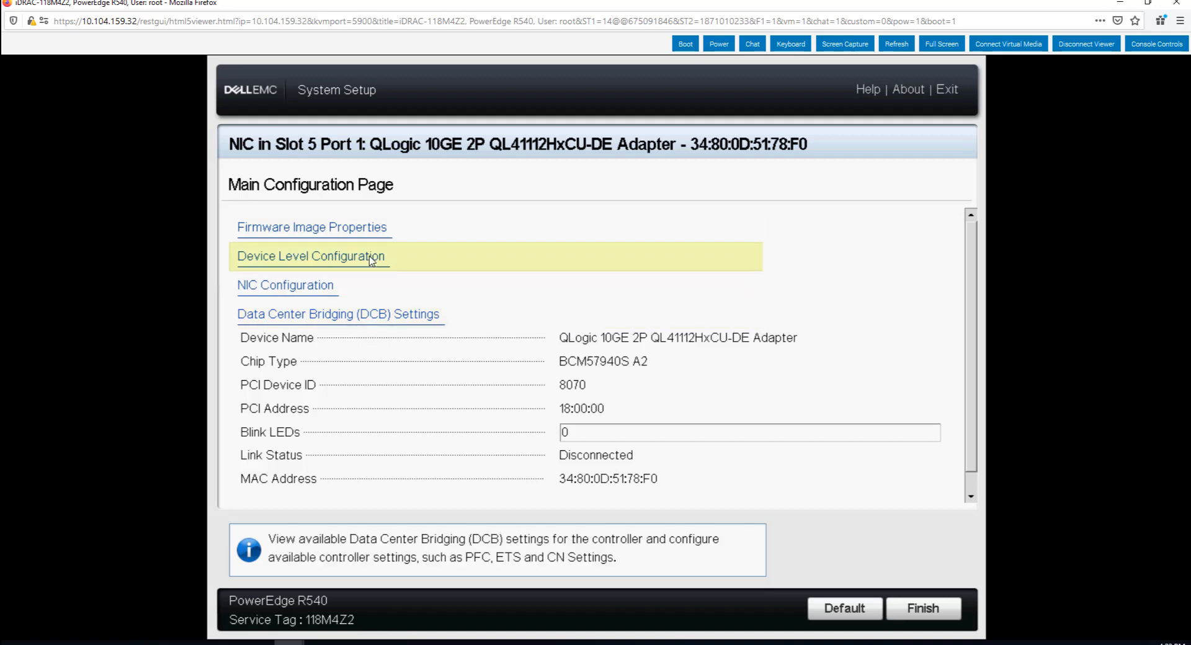
Step: Show port 1's Device Level Configuration with Virtualization Mode choices None, NPar, SR-IOV
left_click(310, 255)
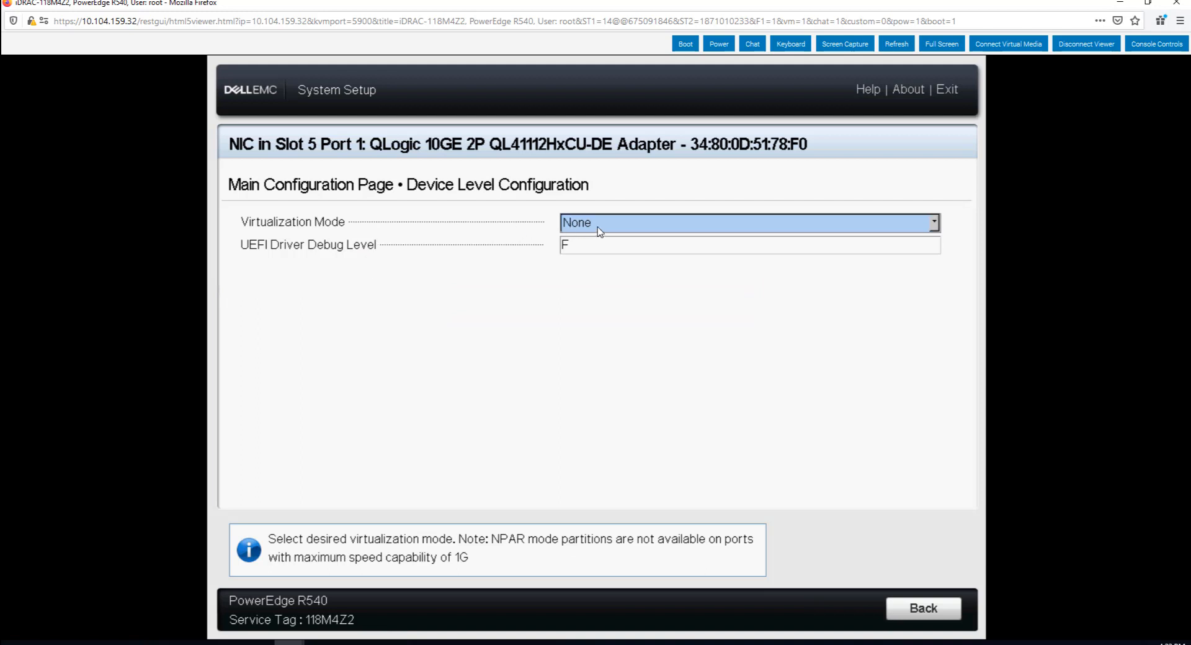
left_click(748, 222)
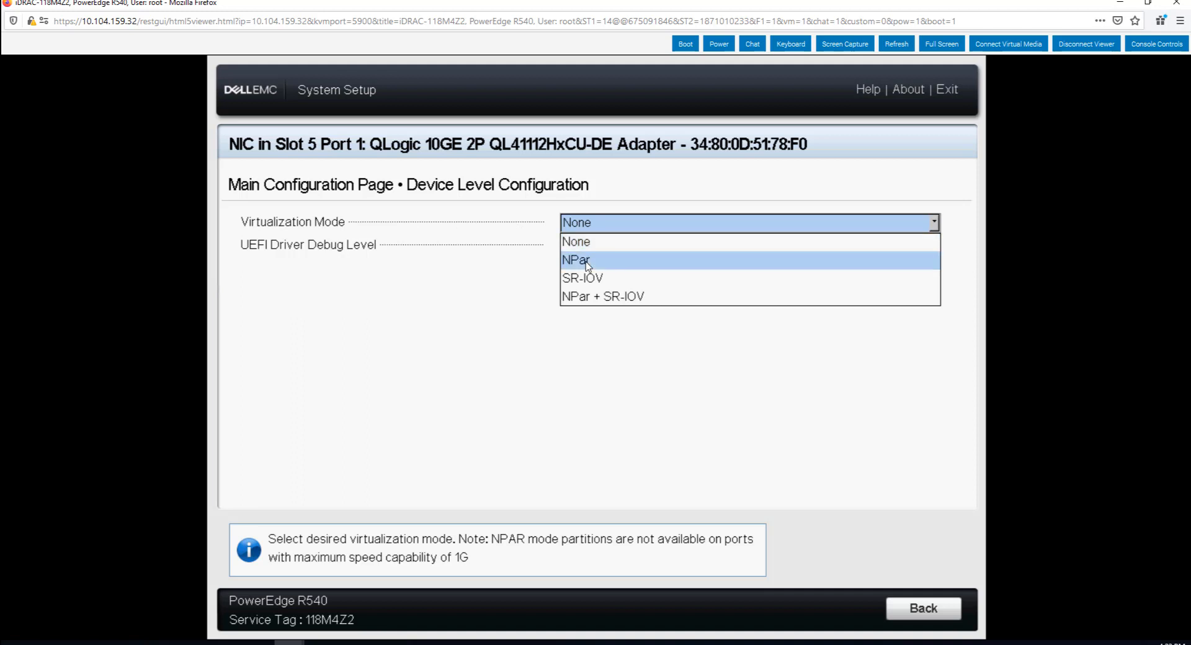
mouse_move(605, 283)
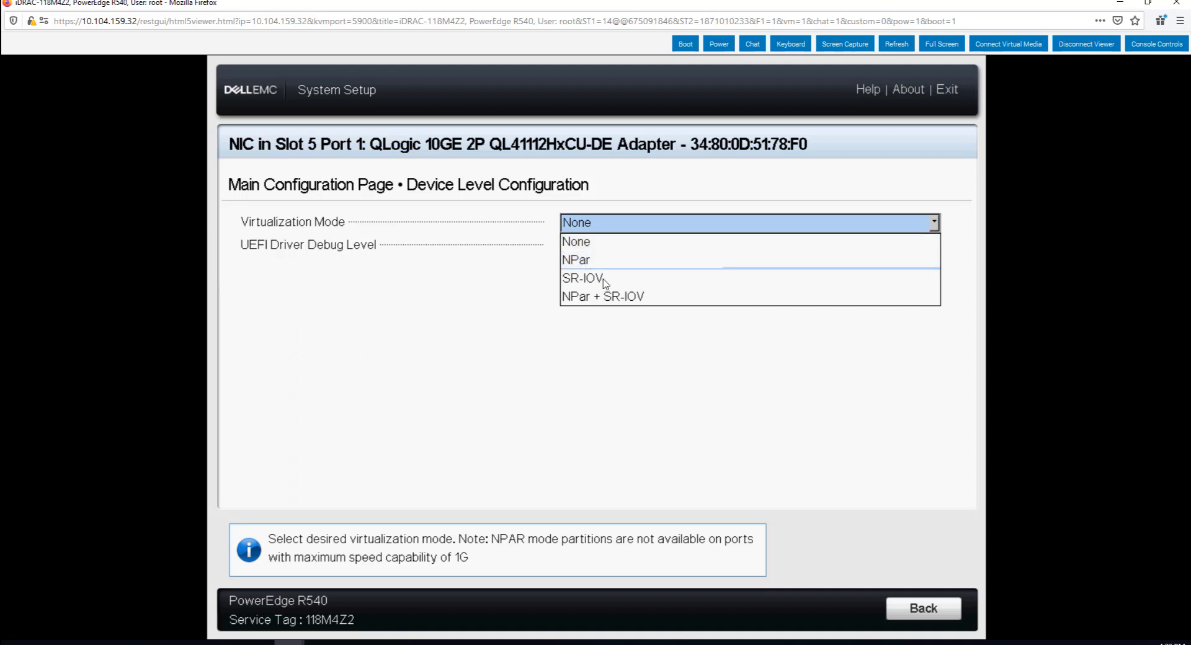
mouse_move(602, 297)
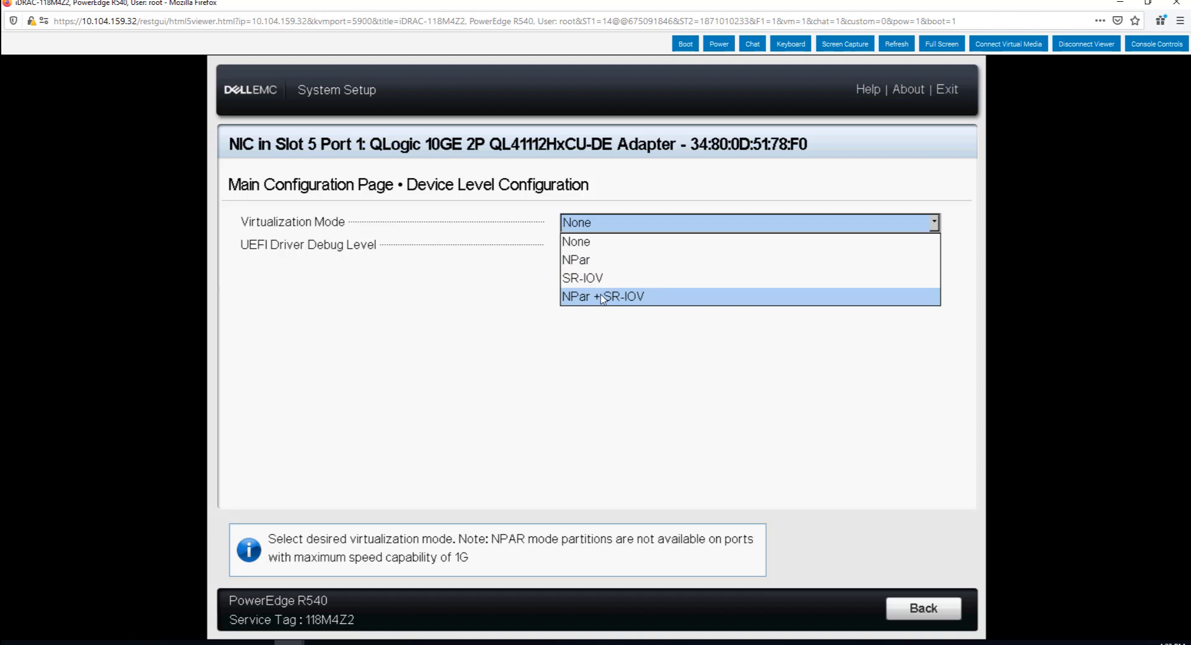
mouse_move(577, 260)
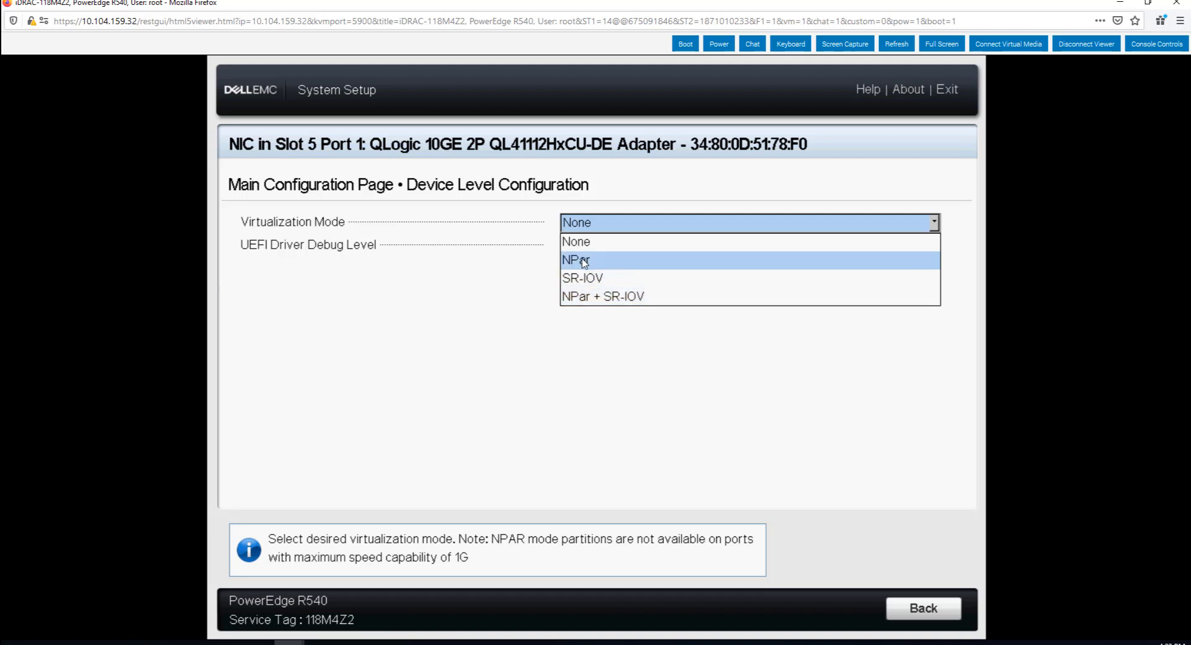
Step: Choose NPar virtualization mode with NParEP disabled and return to port 1's main page
left_click(577, 259)
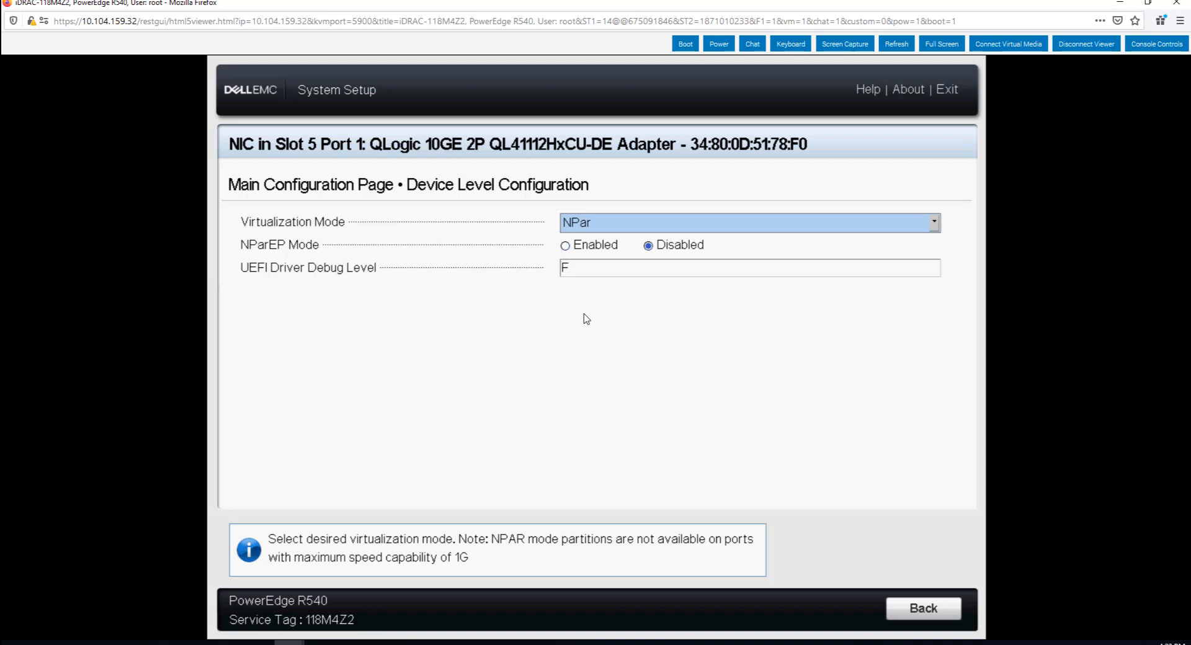
mouse_move(489, 372)
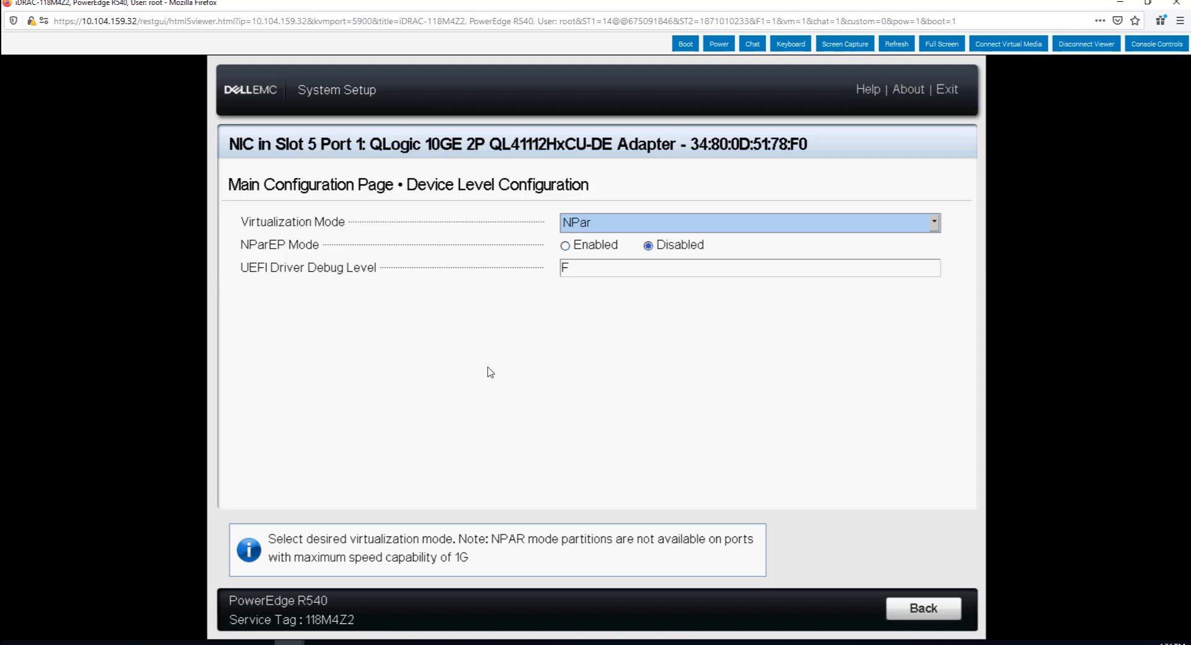
mouse_move(326, 252)
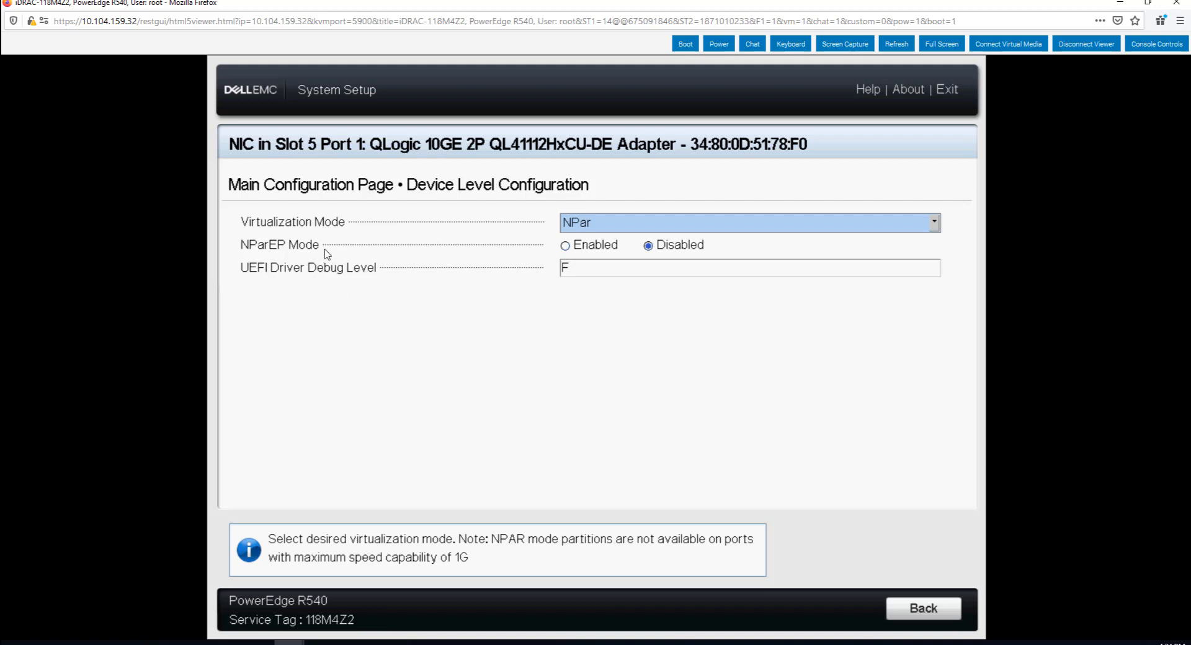
mouse_move(279, 251)
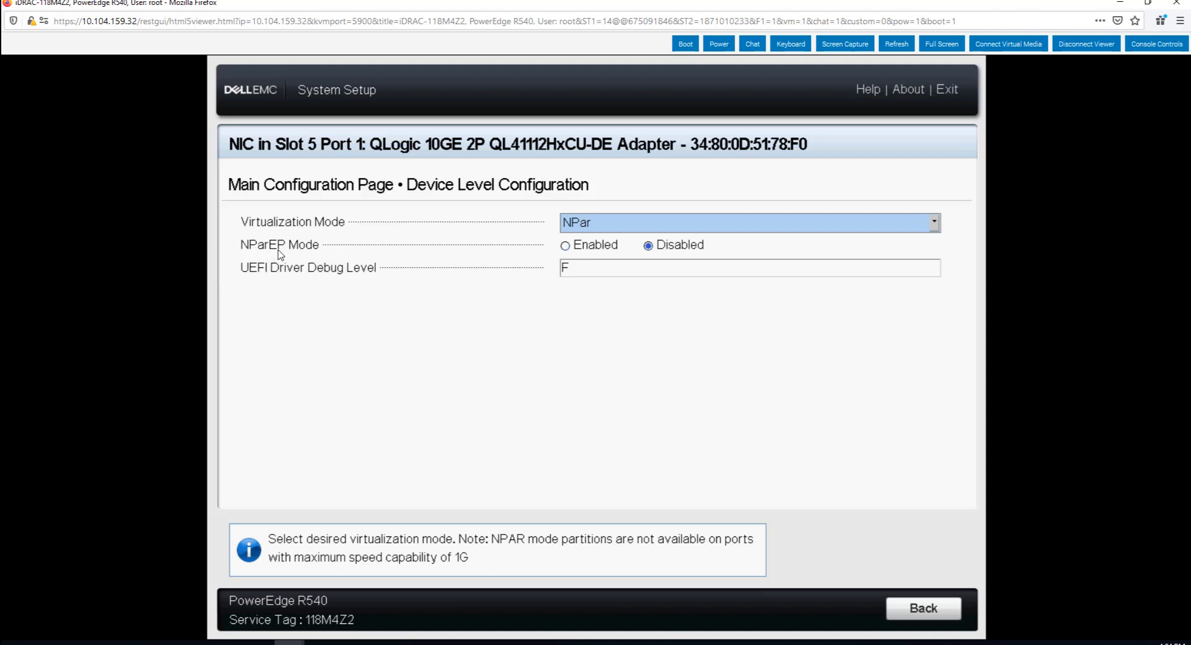
mouse_move(326, 309)
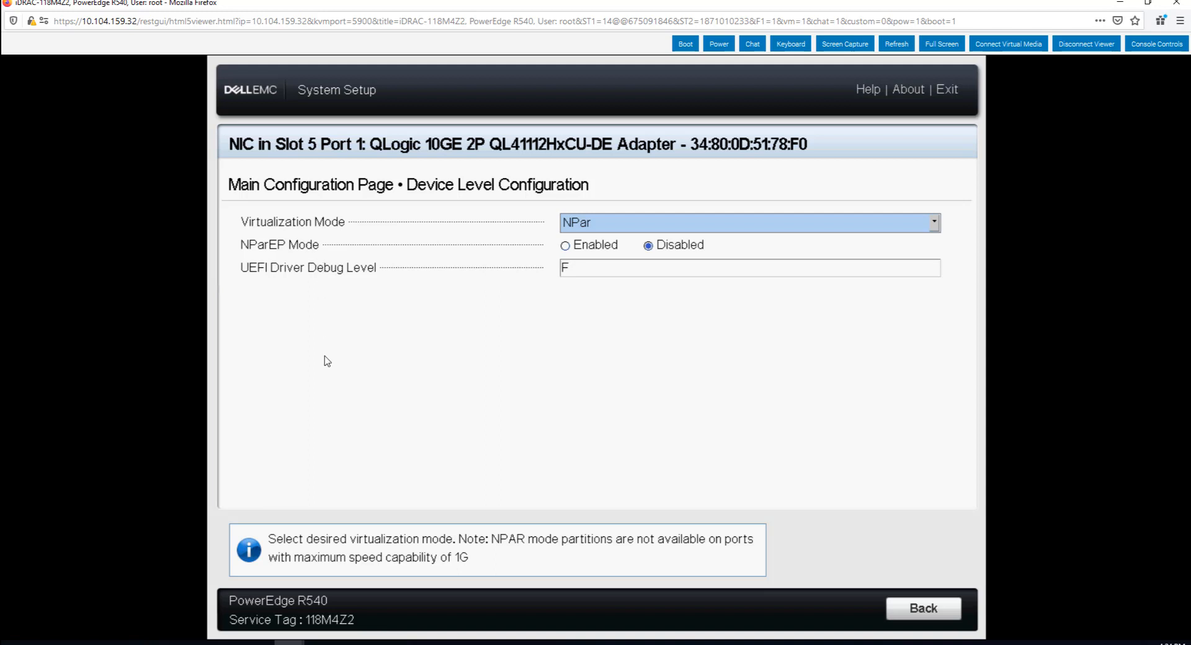
mouse_move(487, 327)
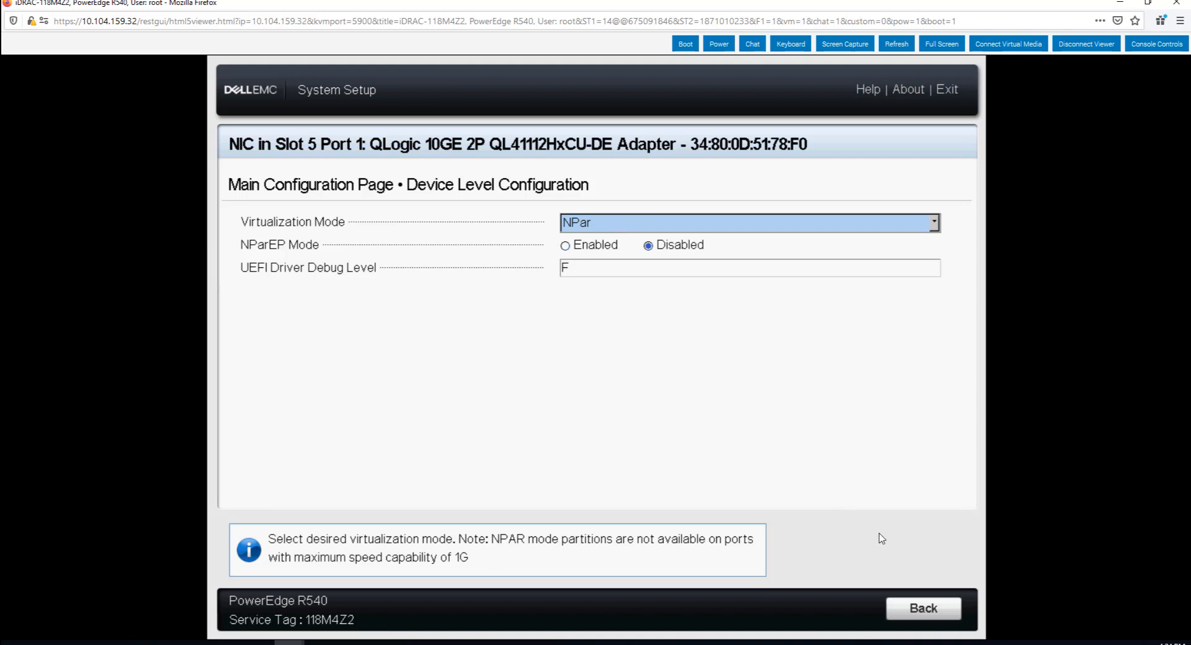
left_click(923, 608)
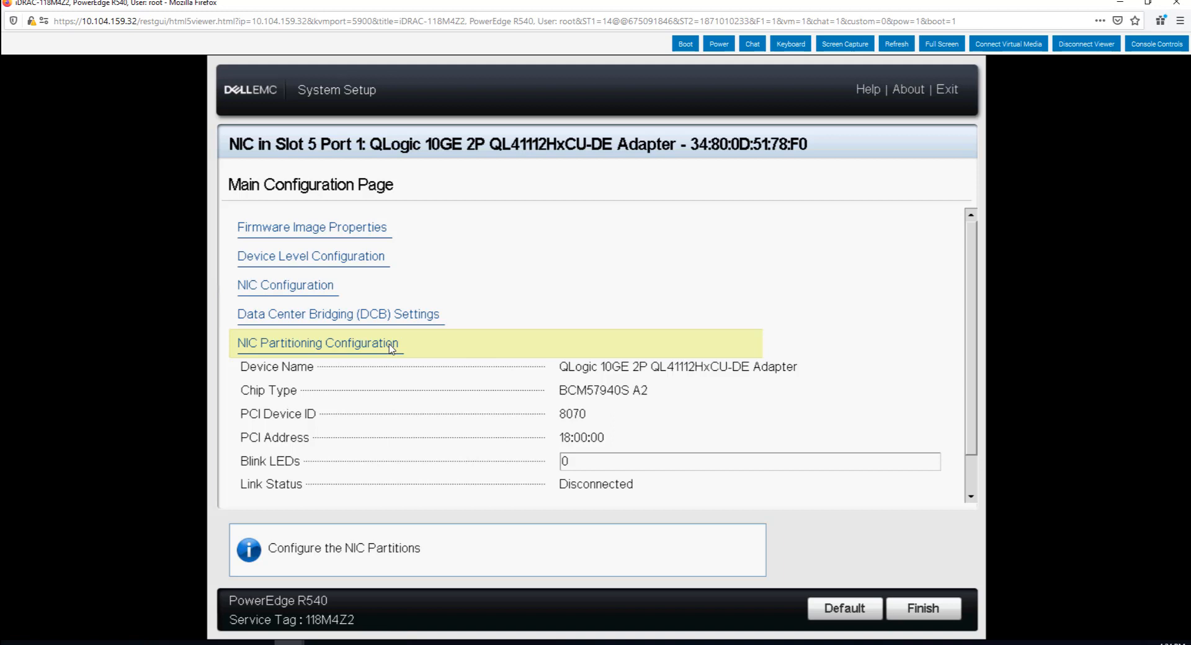
Step: Set NIC Mode to Enabled for partition 2 under port 1's NIC Partitioning Configuration
left_click(318, 342)
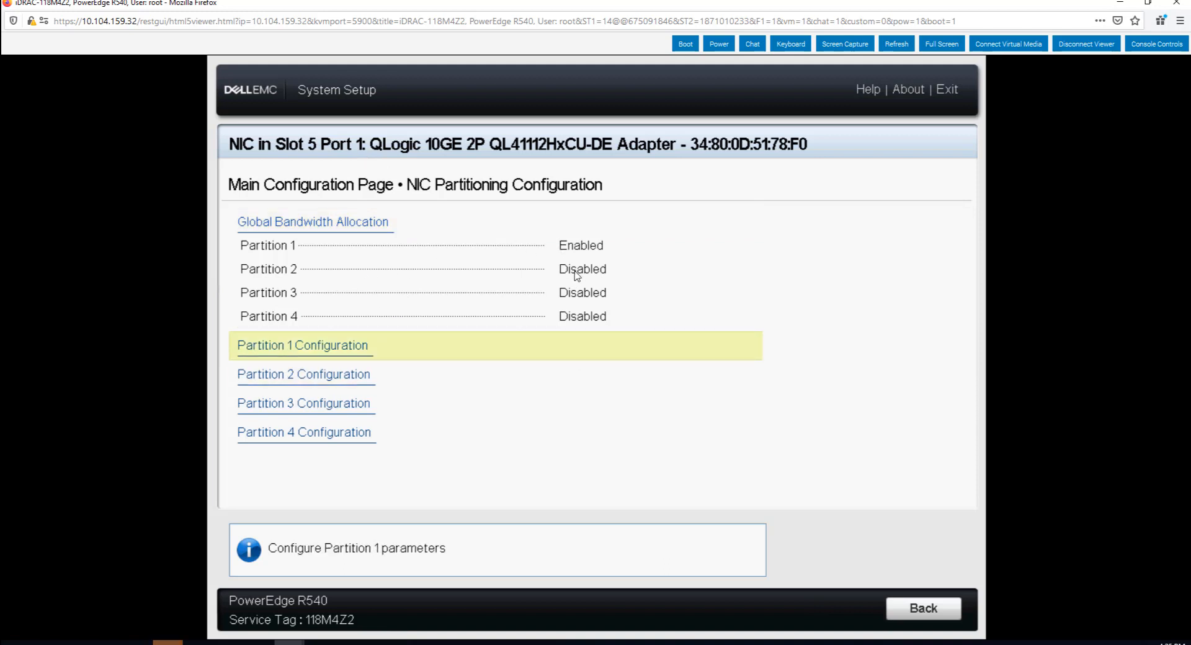
left_click(304, 374)
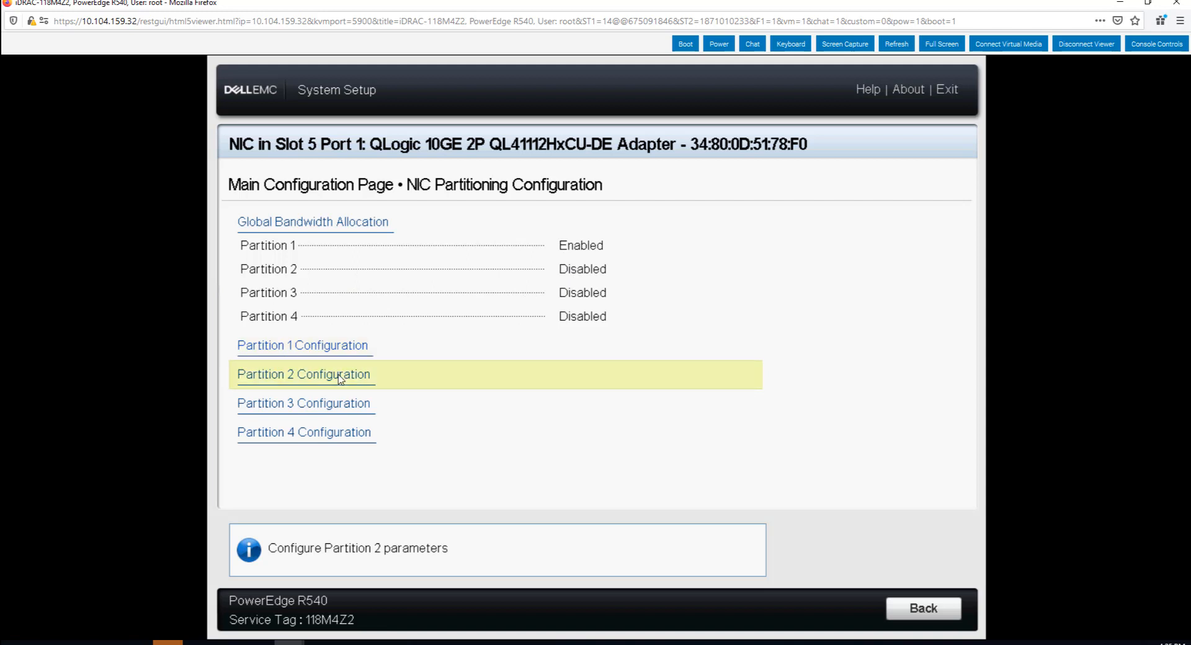
left_click(304, 374)
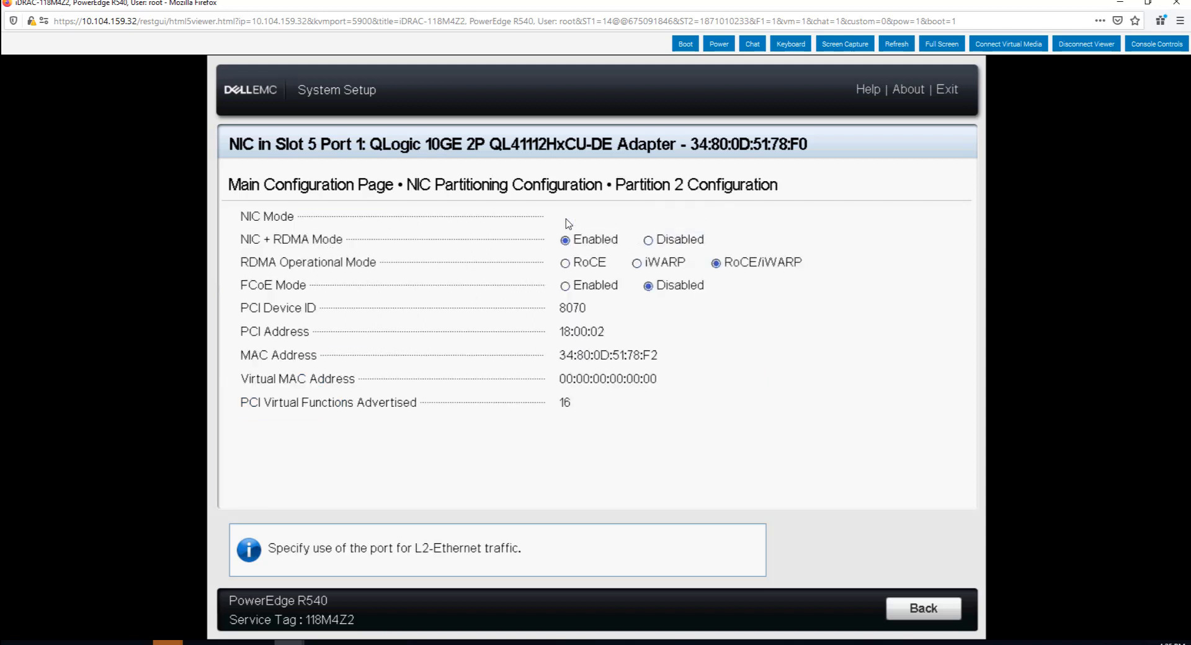
left_click(566, 217)
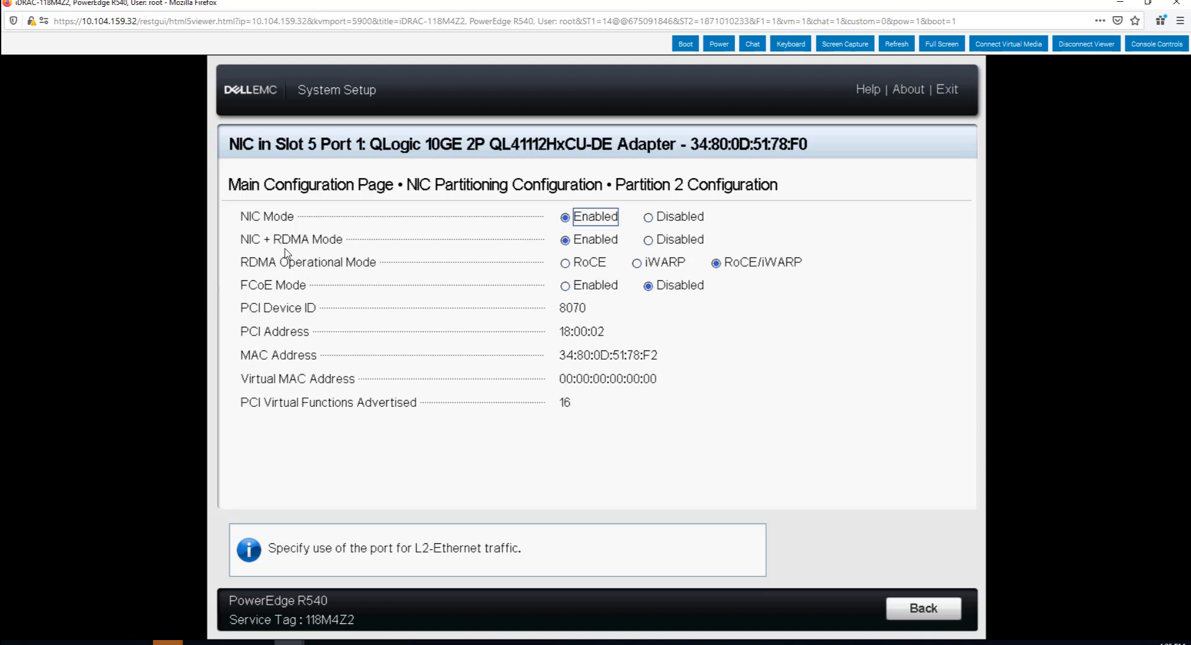
mouse_move(569, 254)
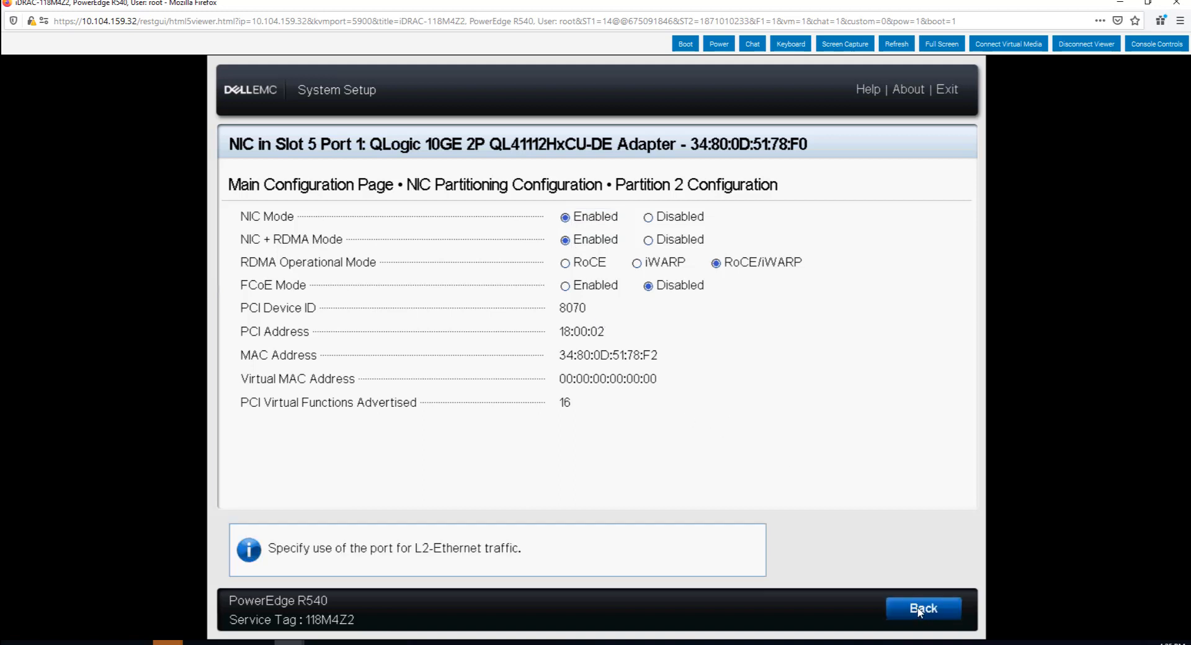
mouse_move(361, 309)
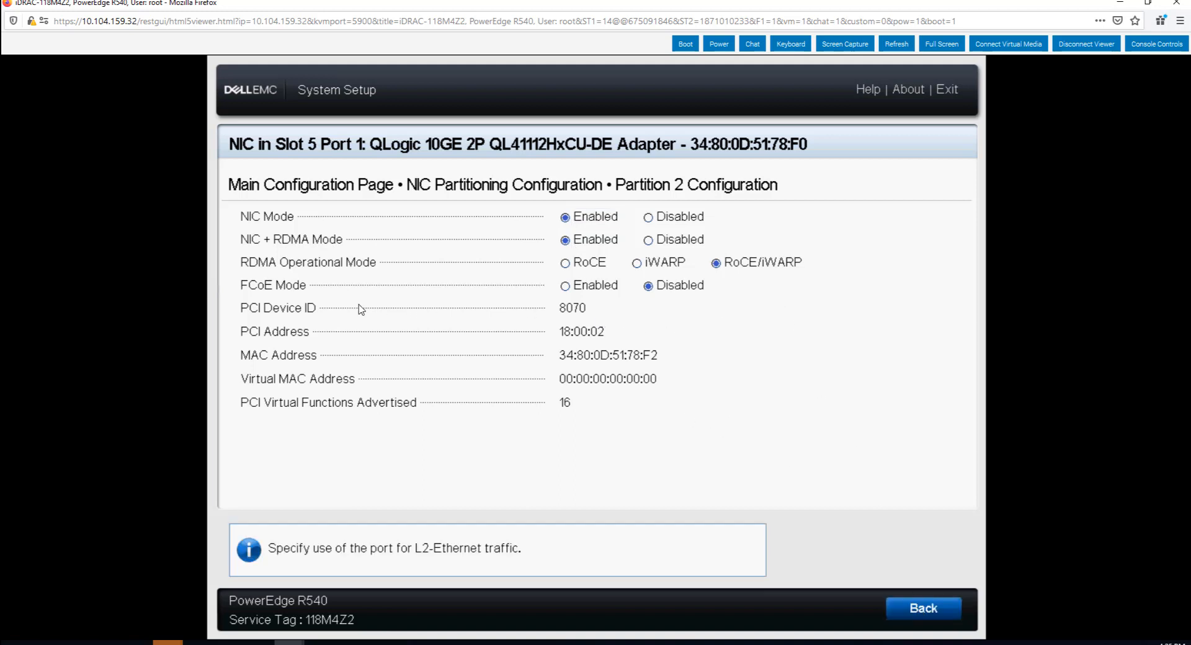
mouse_move(240, 297)
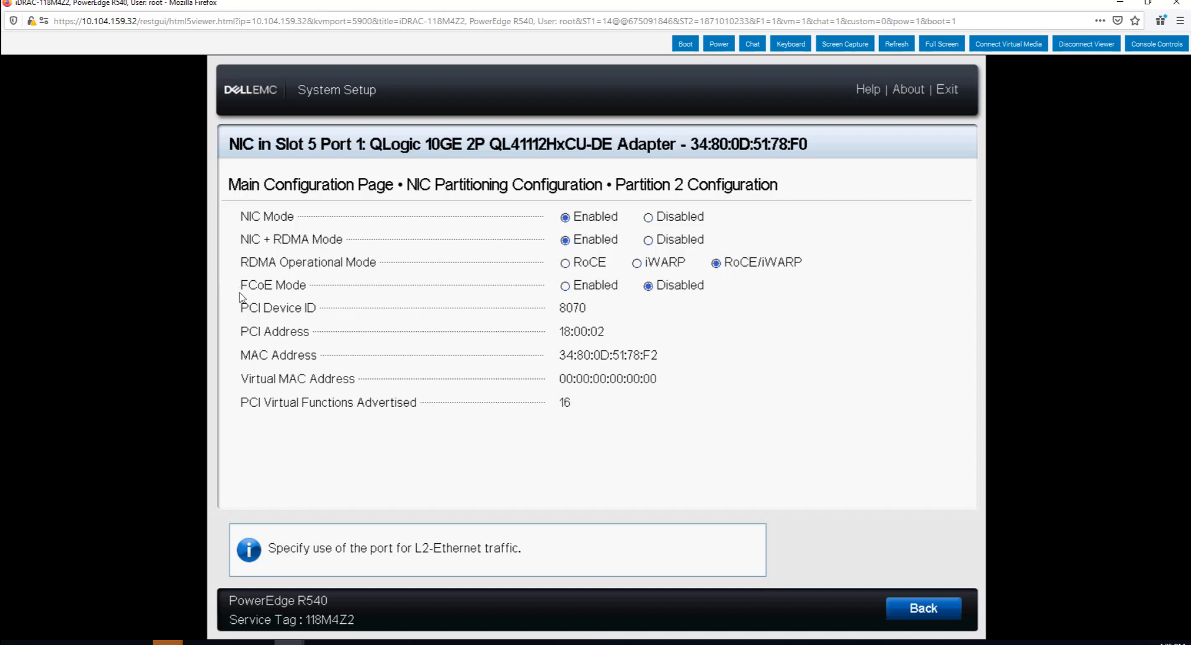
mouse_move(572, 276)
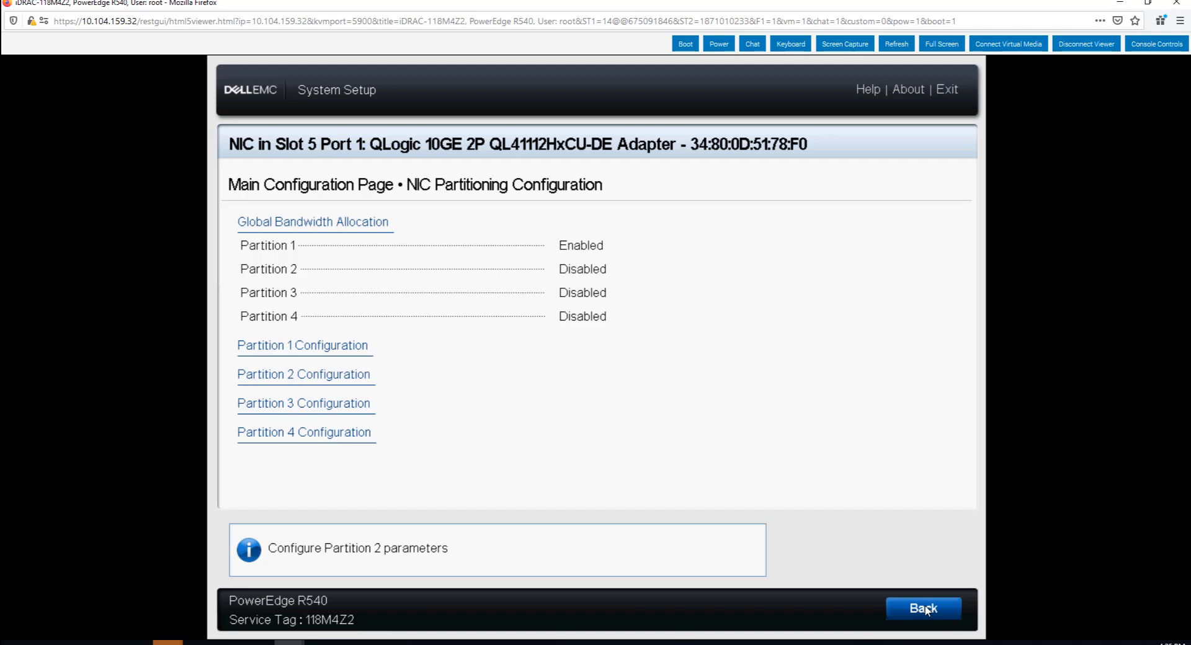
Step: Finish port 1, confirm Yes to save changes and acknowledge the success message
left_click(923, 609)
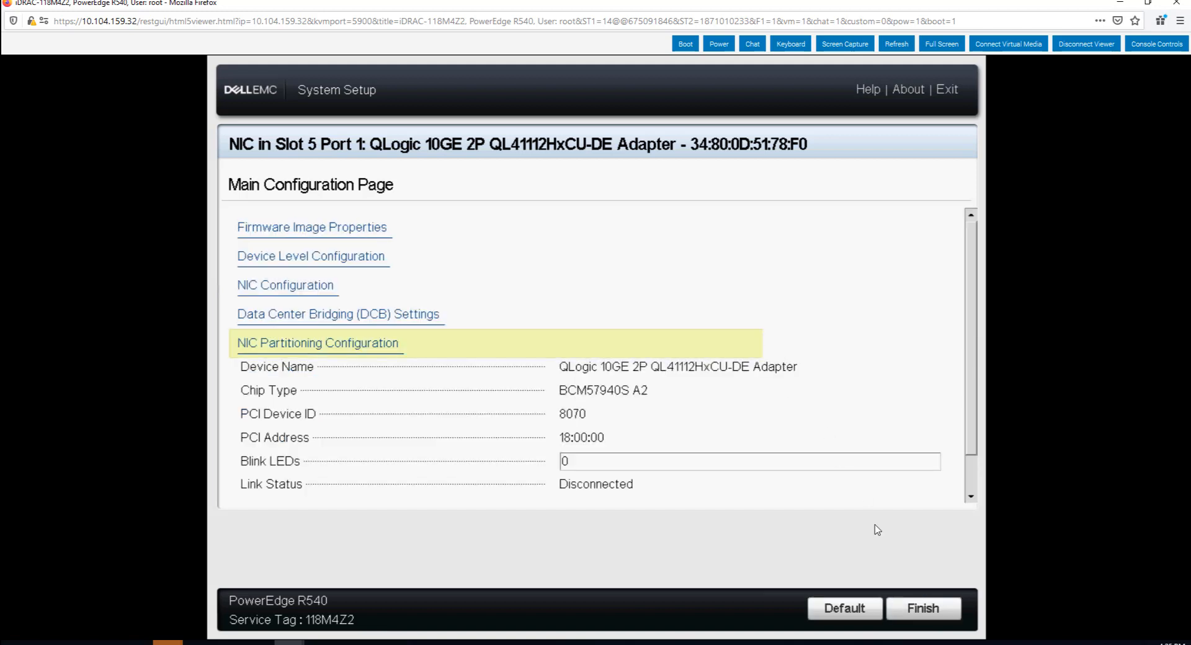
left_click(923, 608)
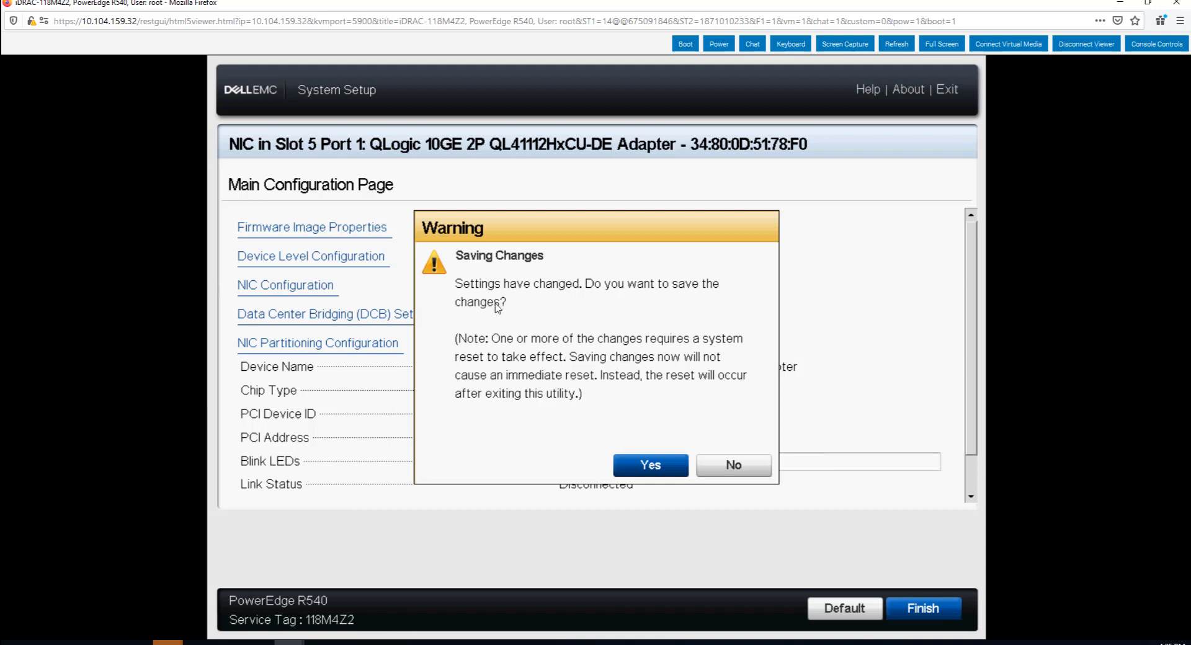
mouse_move(594, 362)
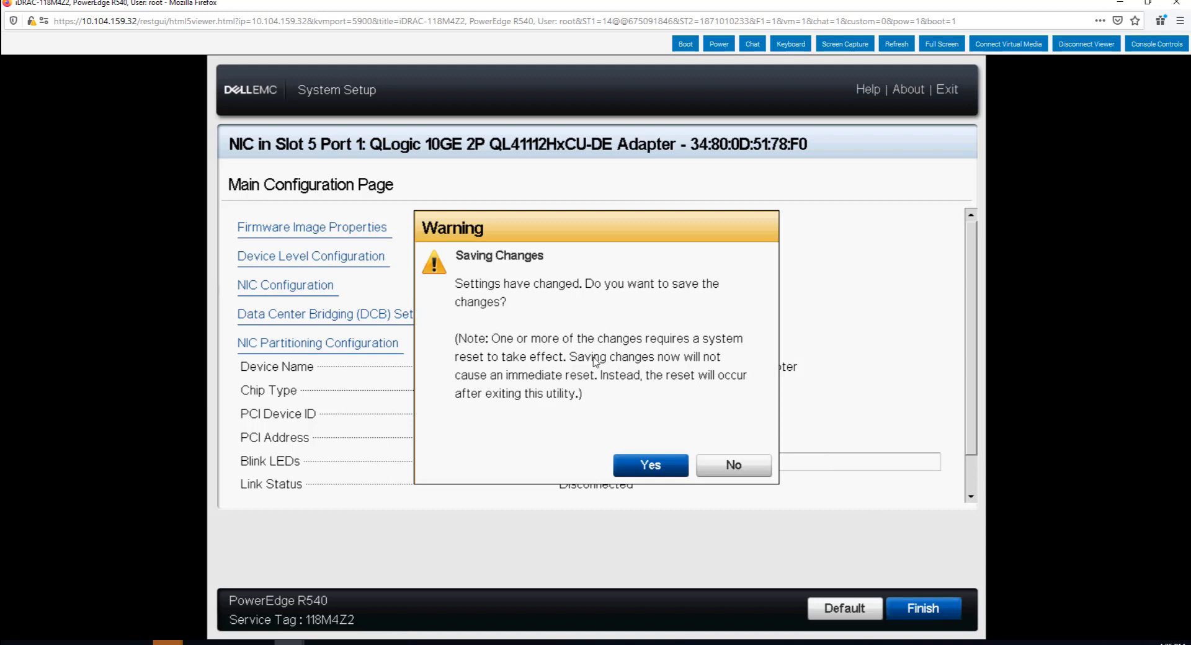
mouse_move(669, 353)
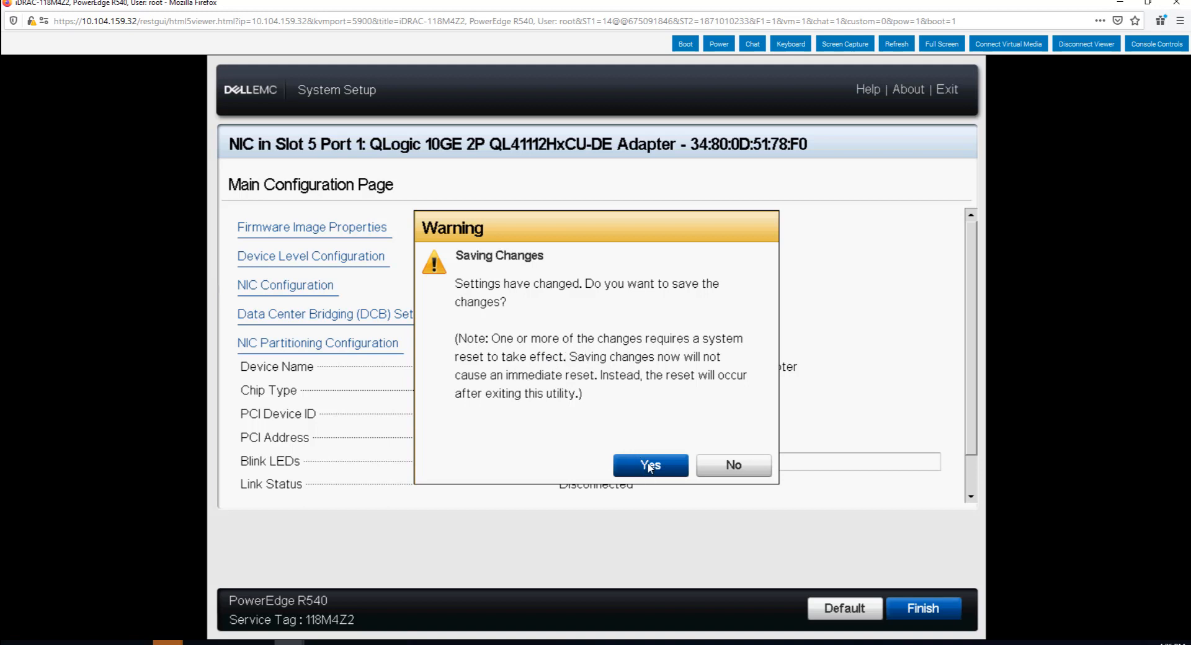
left_click(649, 464)
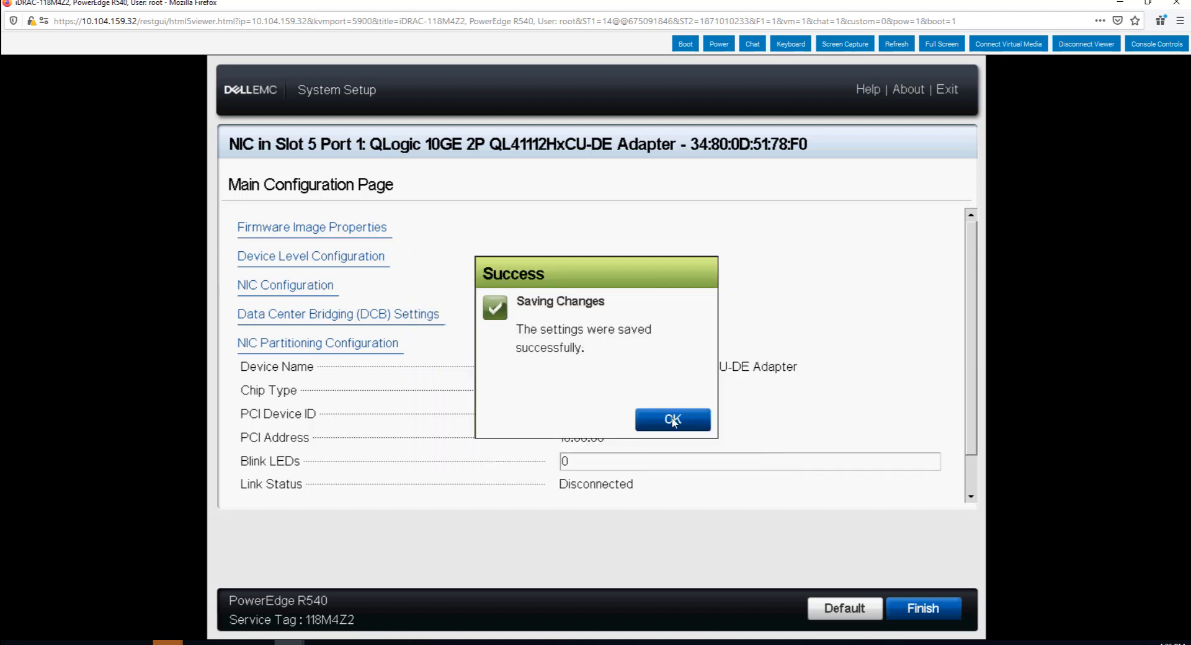
left_click(672, 419)
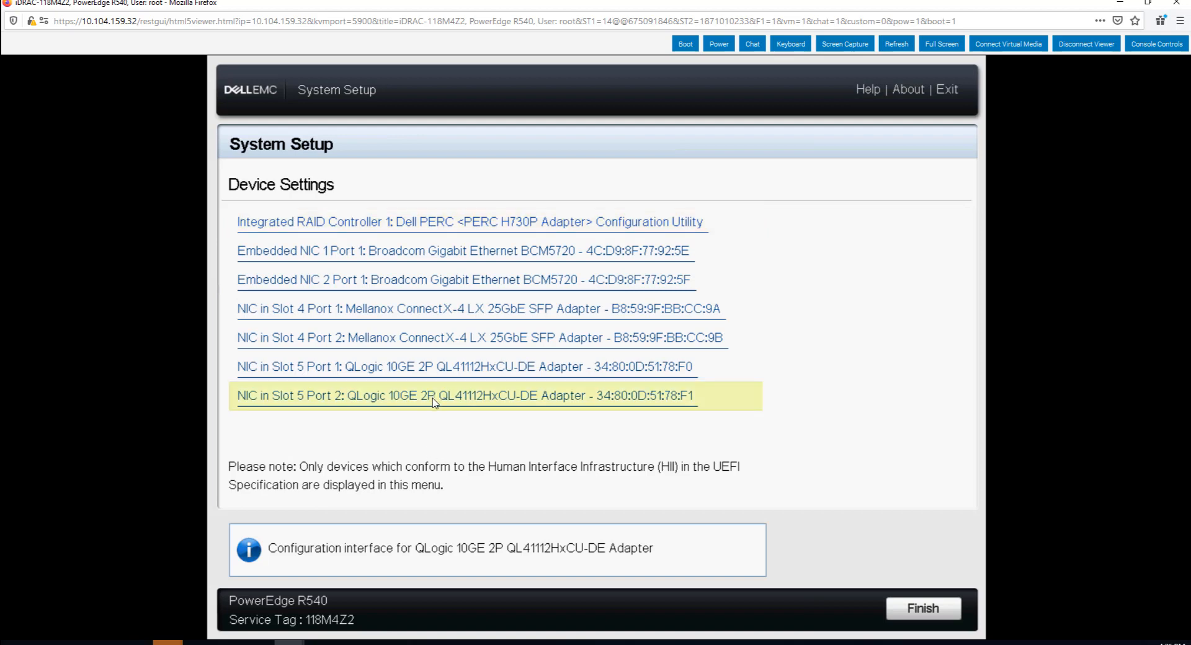
mouse_move(571, 439)
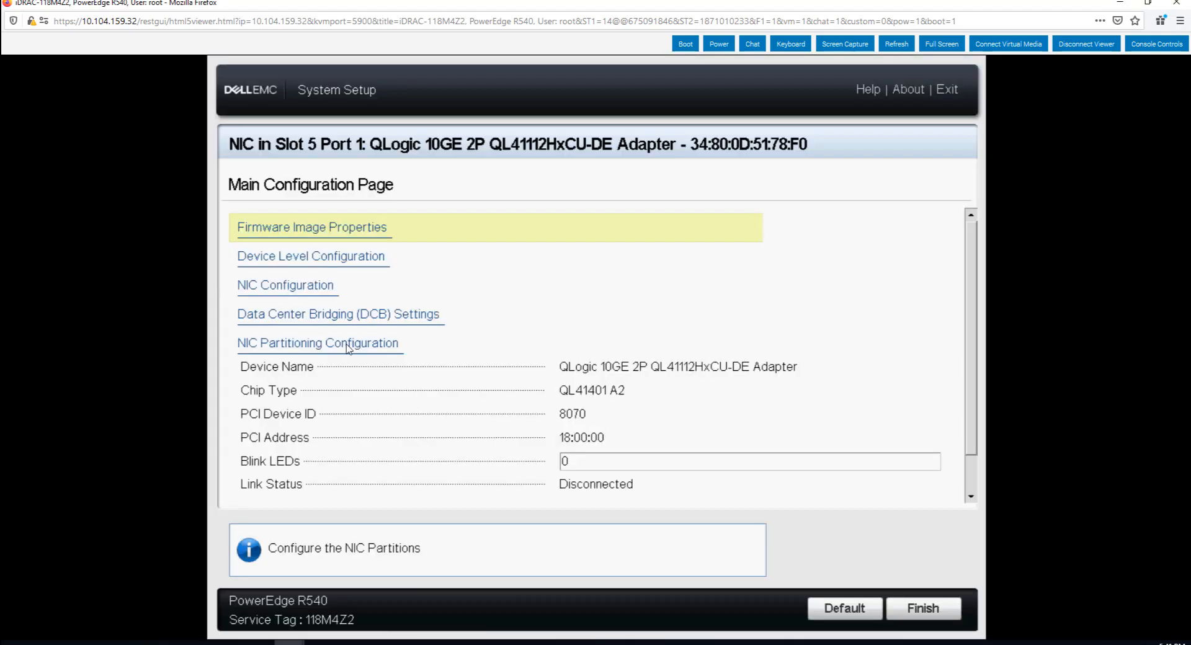
Step: Confirm Partition 2 reads Enabled in NIC Partitioning for port 1 and then port 2
left_click(319, 343)
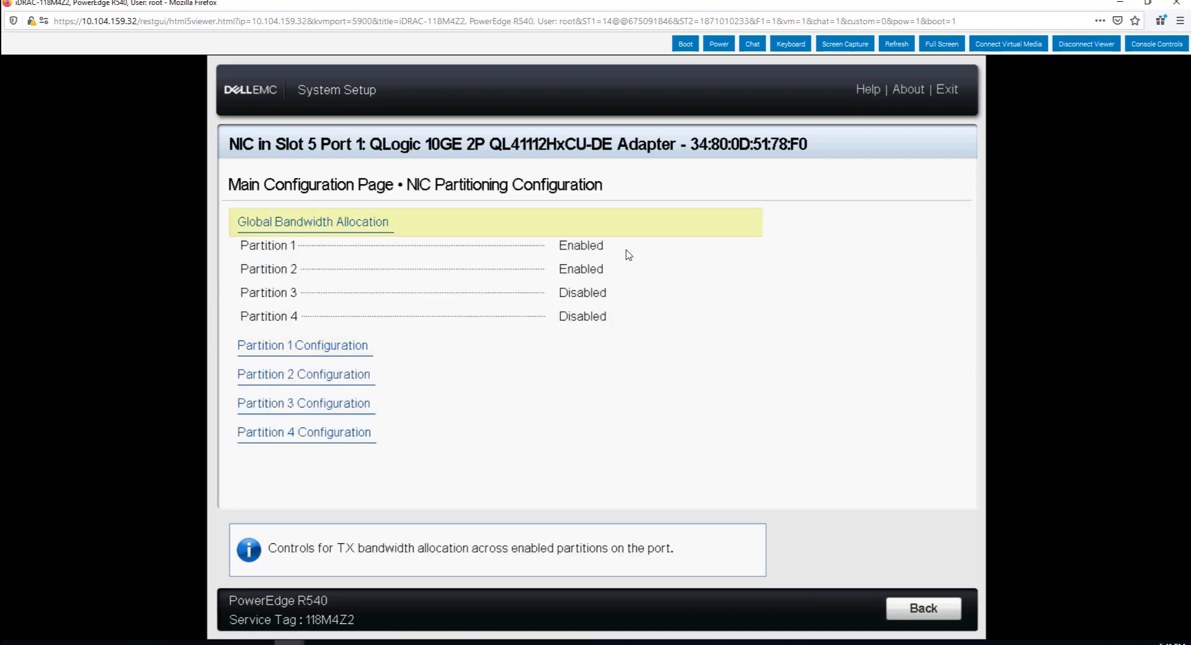
mouse_move(598, 253)
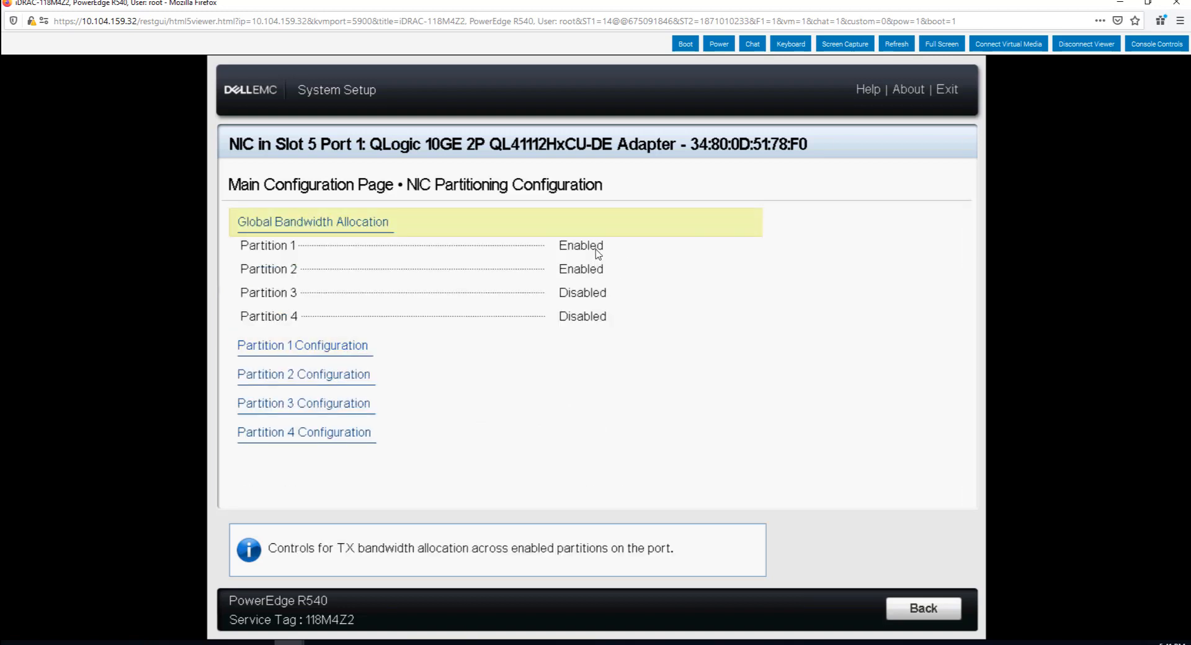
mouse_move(603, 278)
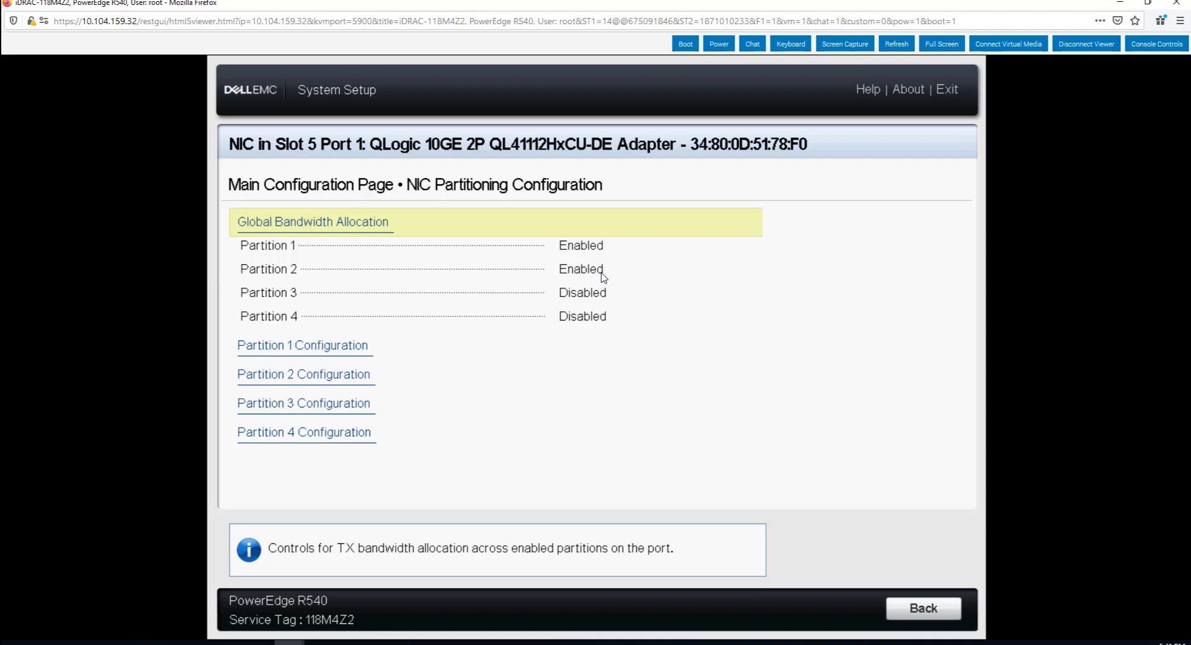
mouse_move(500, 319)
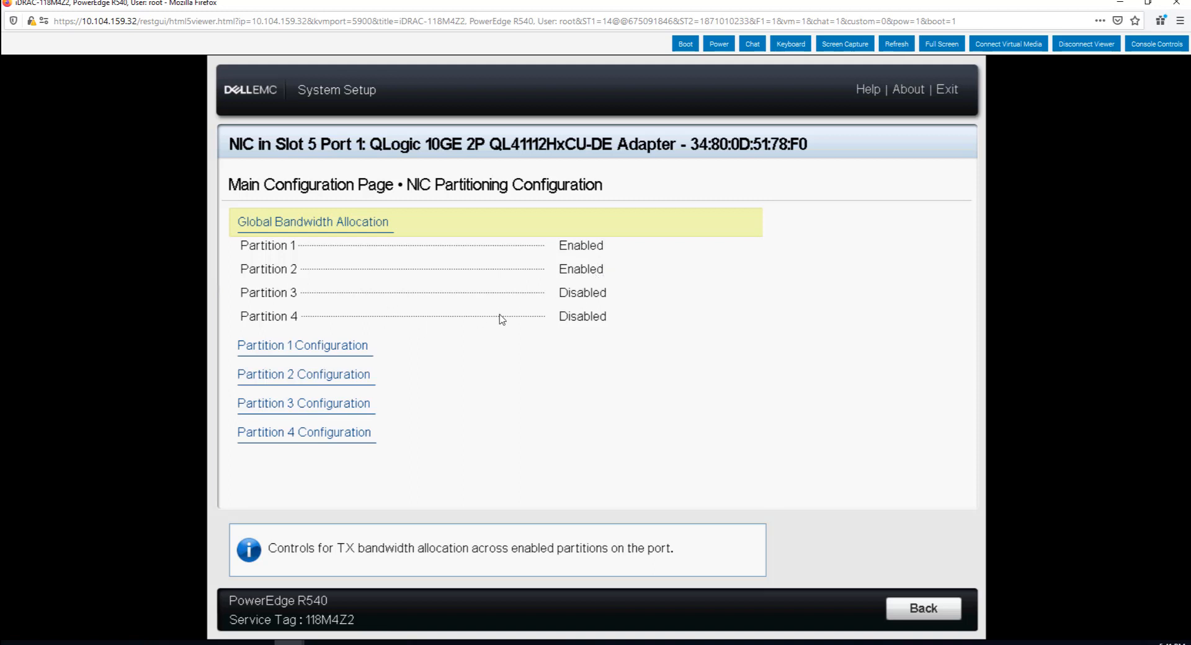
left_click(304, 432)
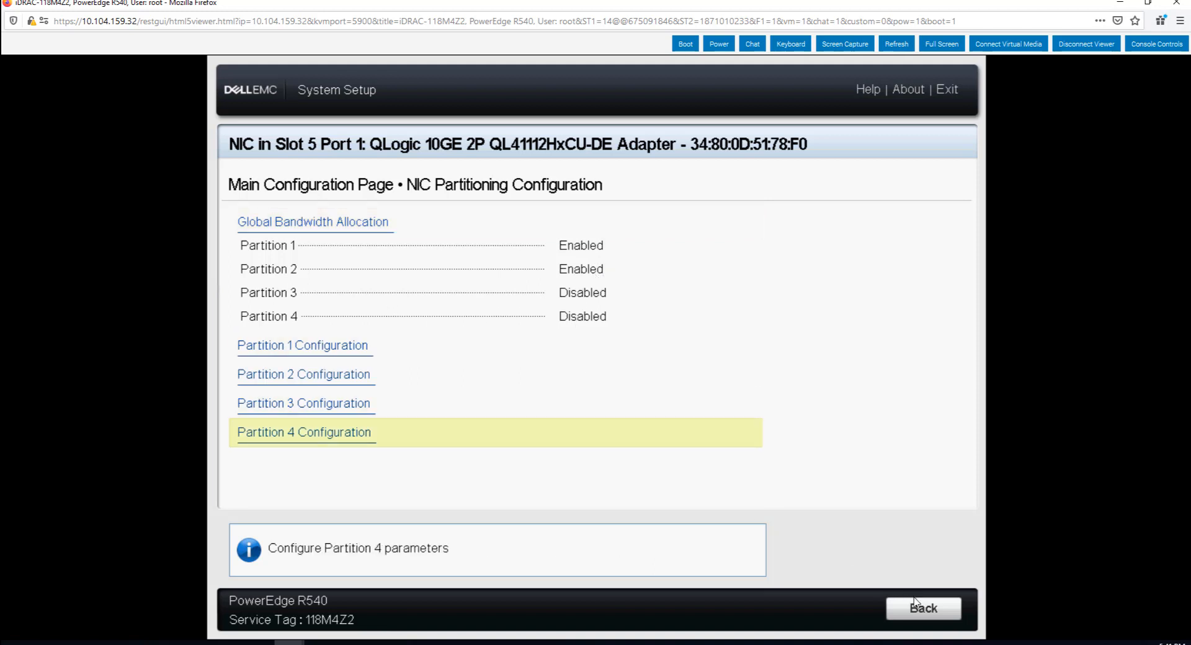
left_click(923, 608)
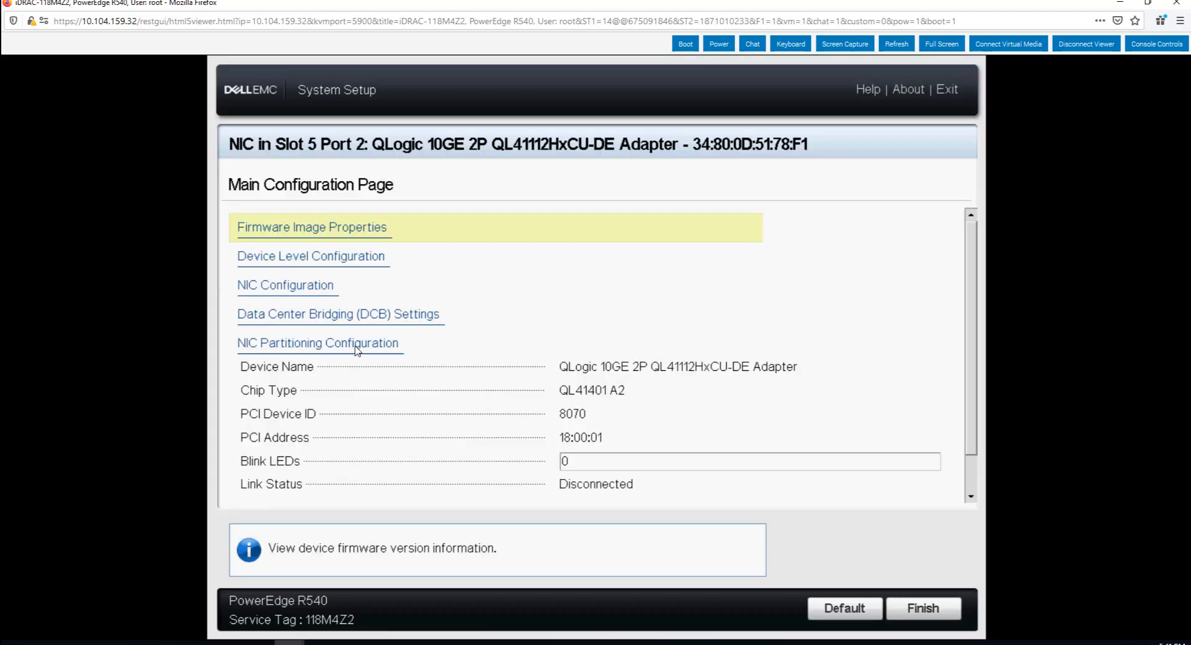
left_click(319, 342)
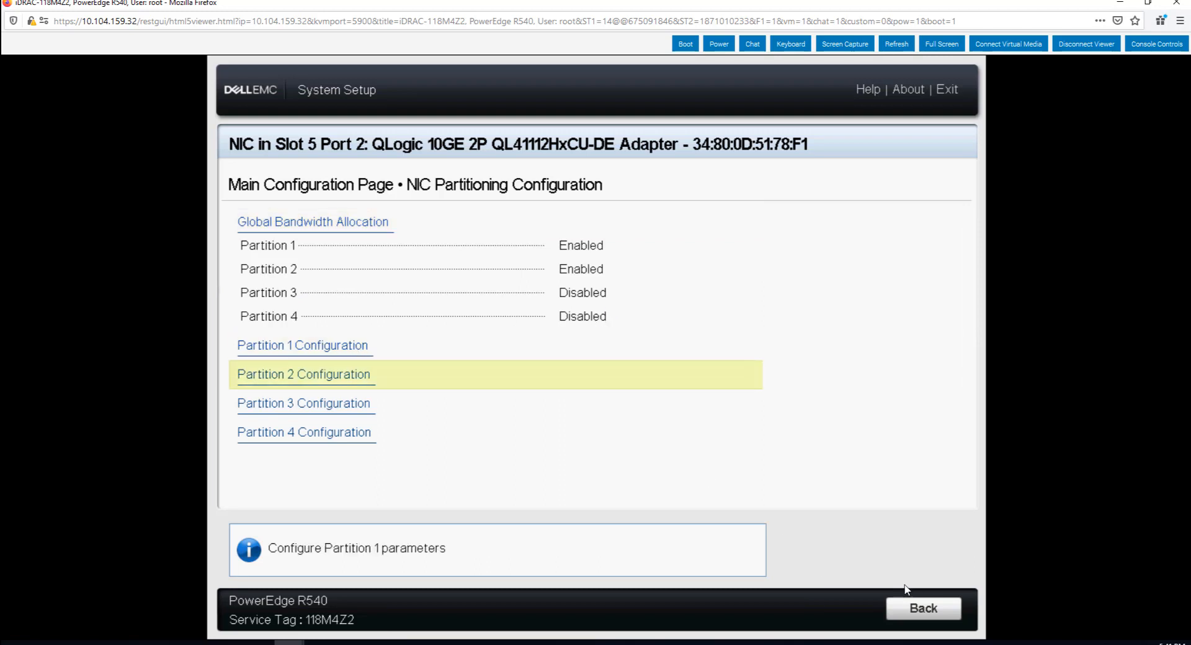
left_click(921, 608)
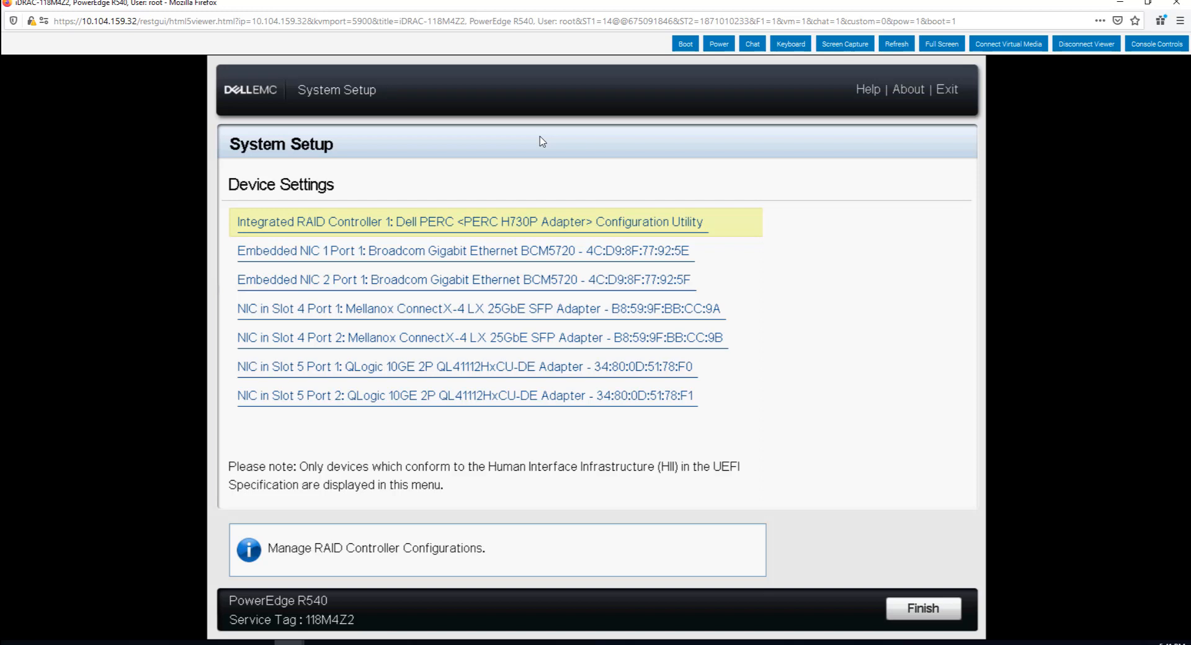
mouse_move(692, 97)
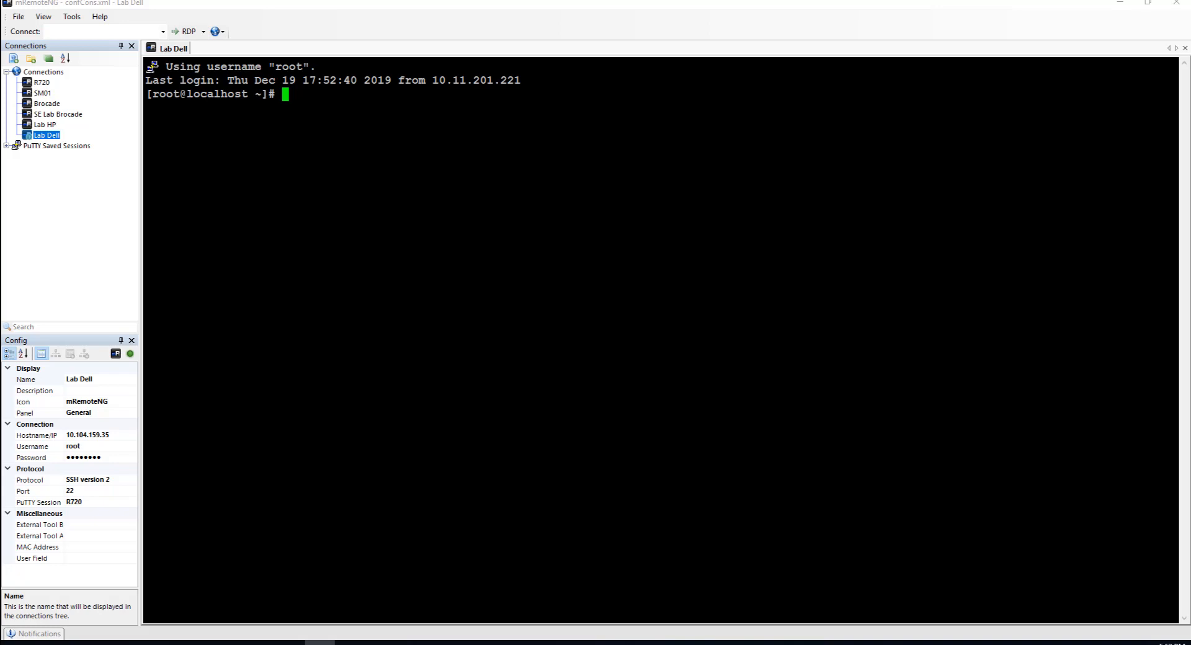
Step: Run 'ip addr sh' and copy the new partition interface name p5p2_2
type("ip addr sh")
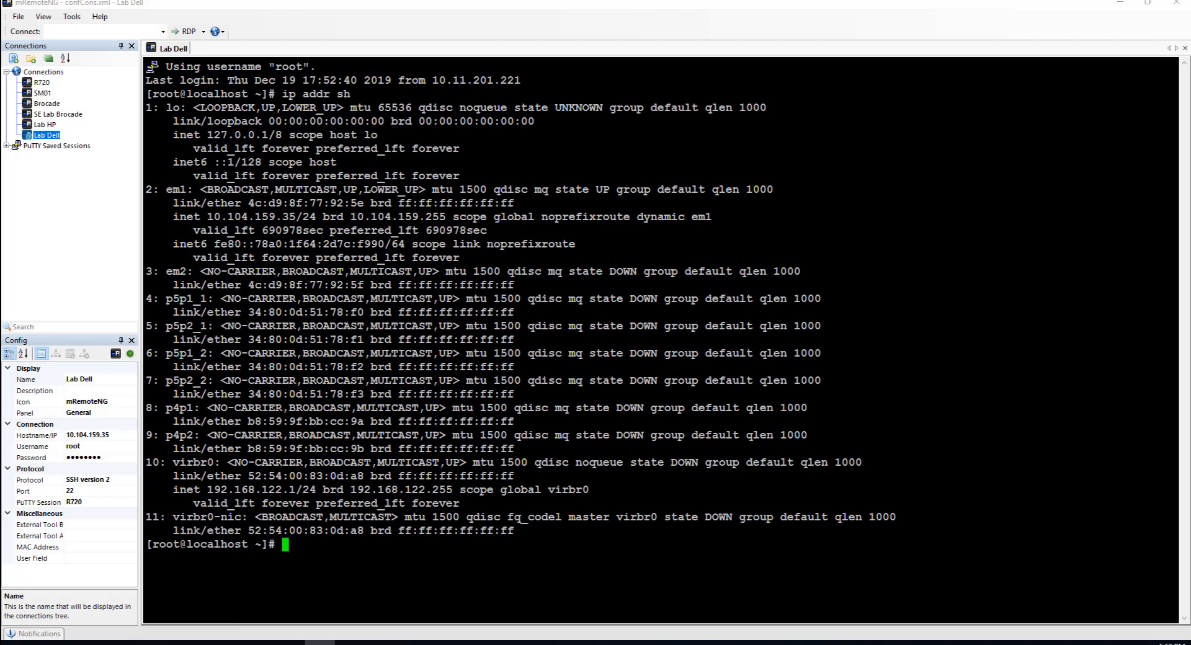
double_click(180, 298)
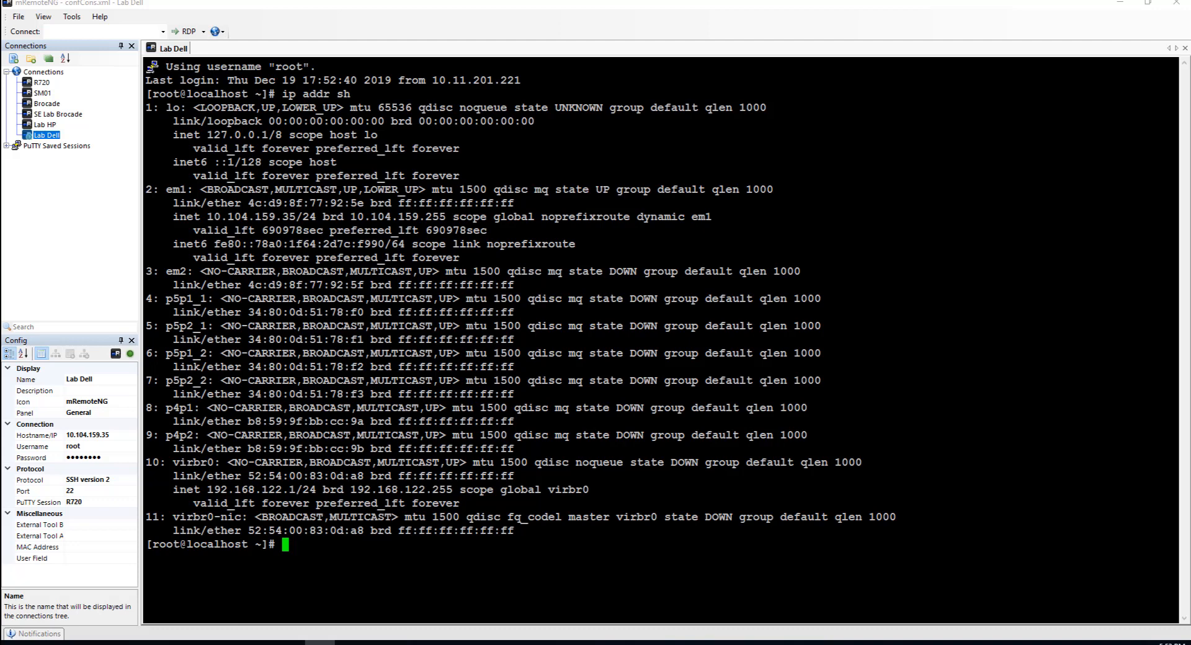
Step: Compose the driver query 'ethtool -i p5p2_2' at the SSH prompt without running it
type("ethto")
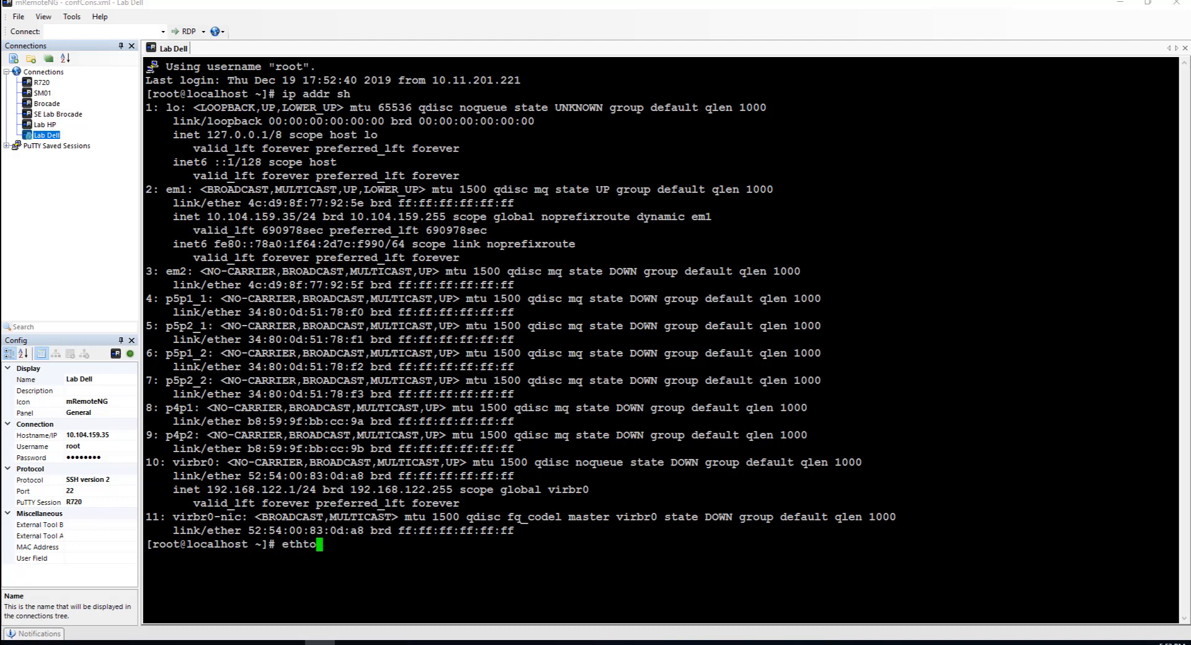
type("ol -i")
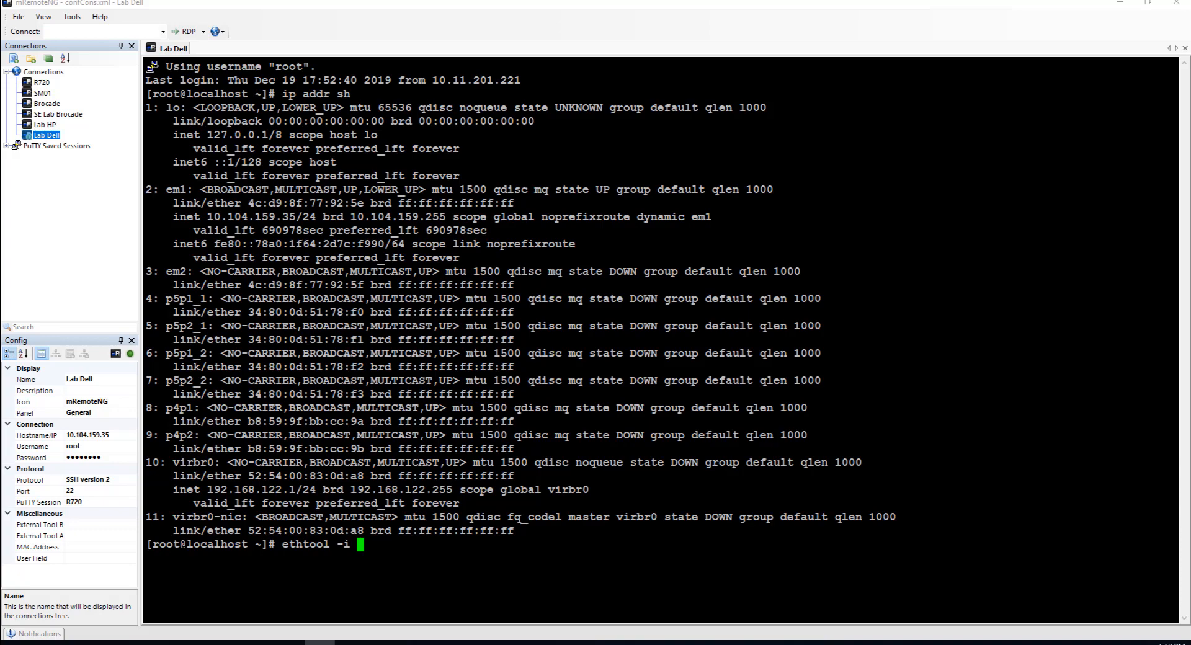
type("p5p2_2")
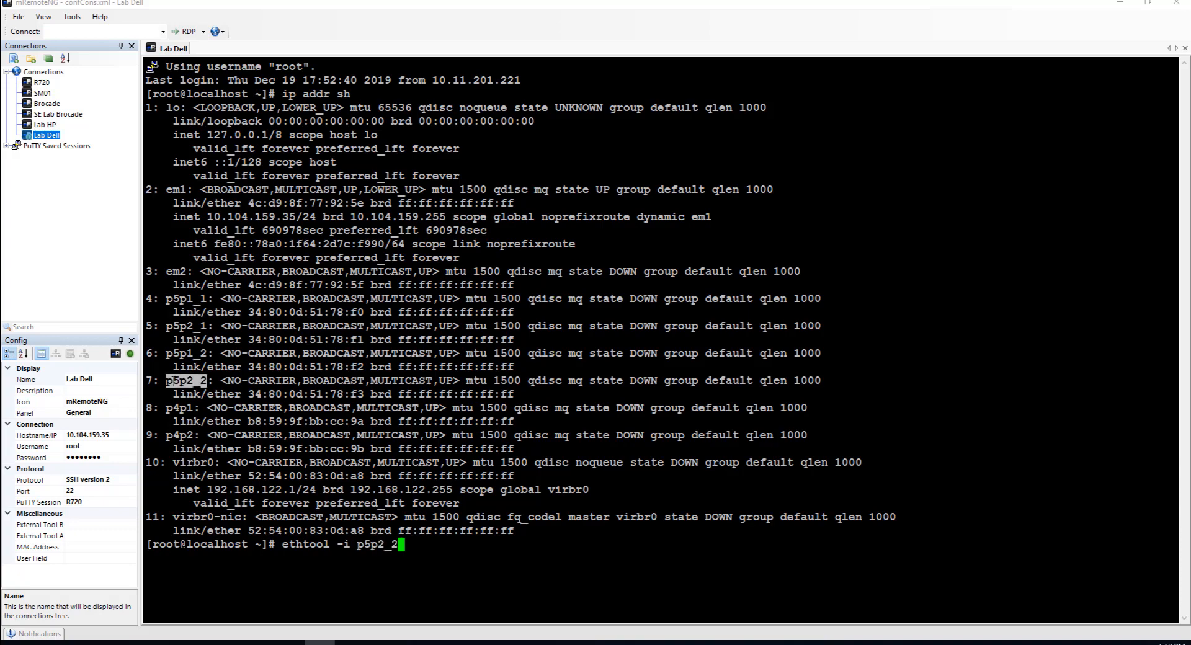